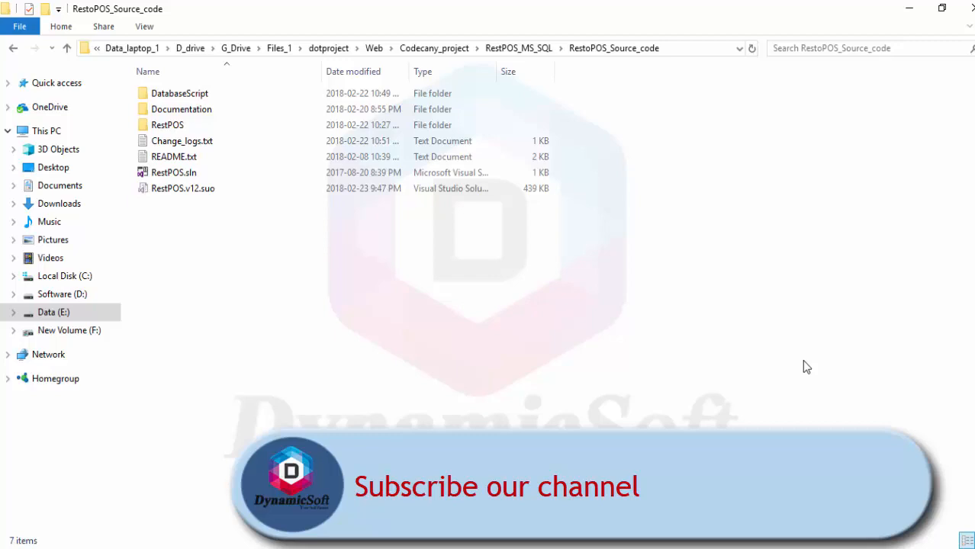
{"action": "mouse_move", "coordinate": [805, 364]}
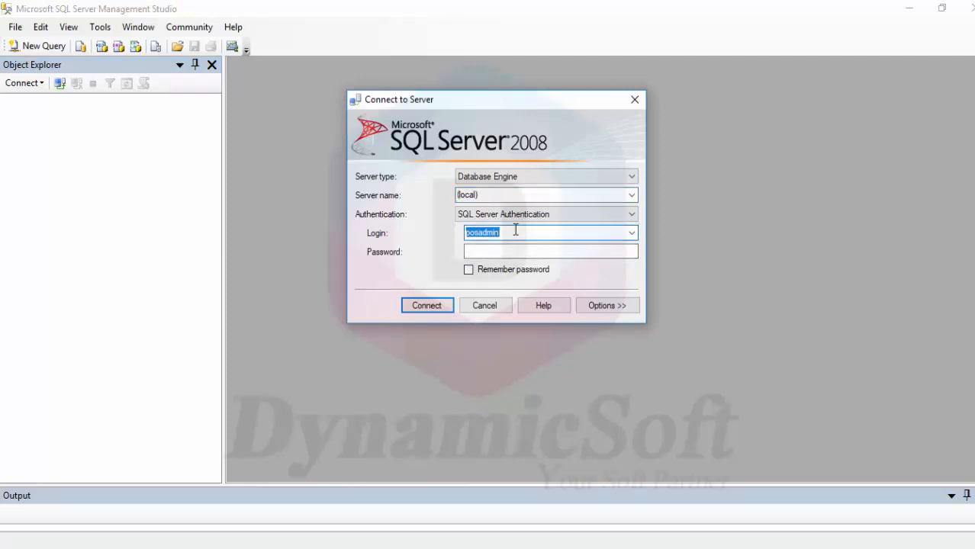
Connect to the local server as sa with SQL Server authentication and start a New Database
{"action": "type", "text": "sa"}
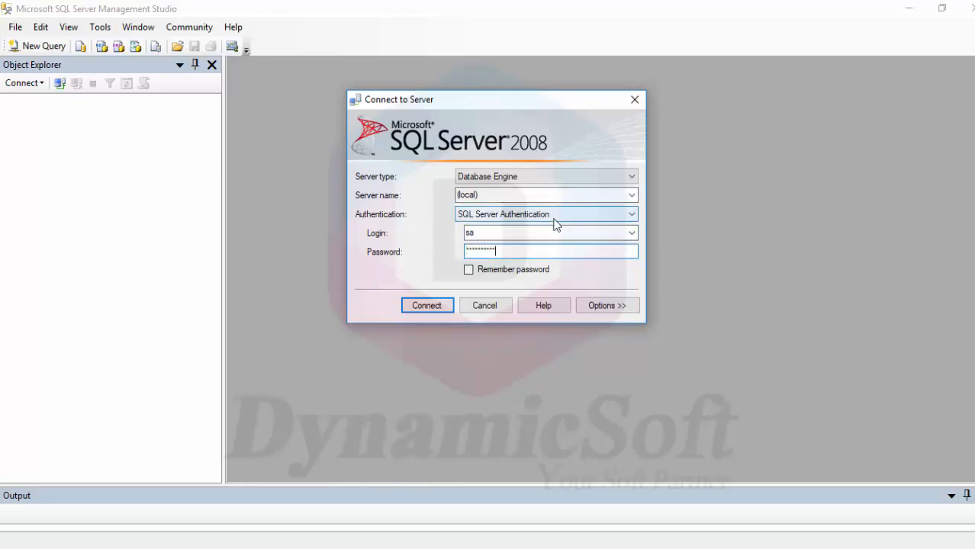
{"action": "left_click", "coordinate": [630, 213]}
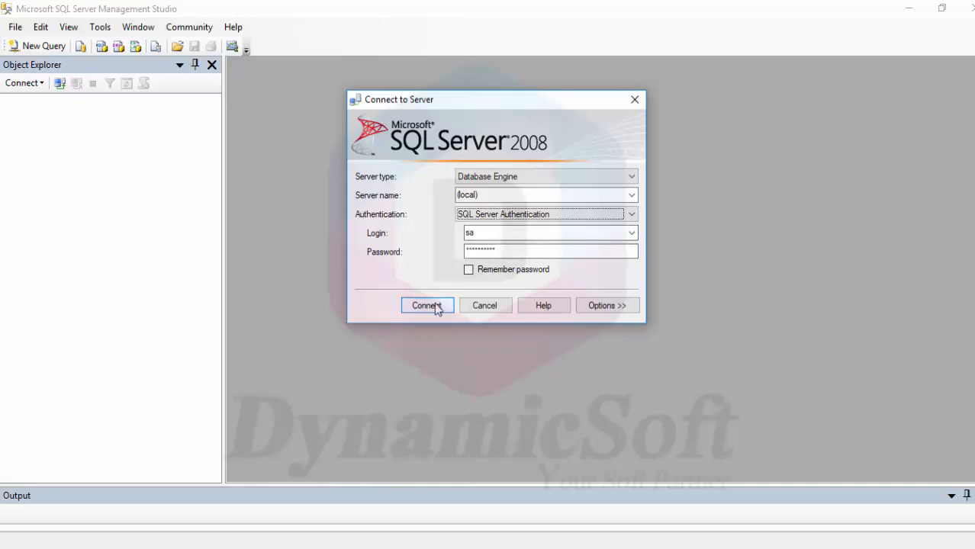
{"action": "left_click", "coordinate": [427, 305]}
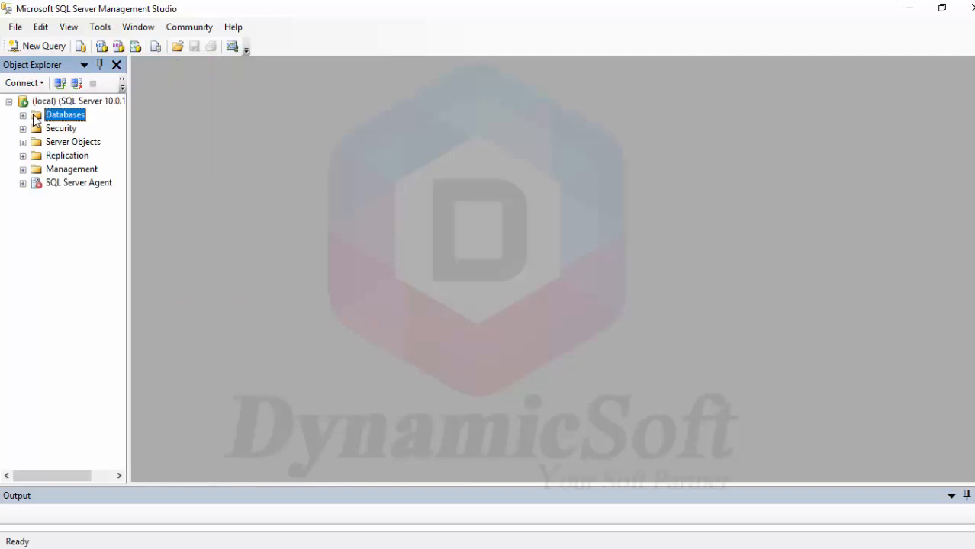
{"action": "right_click", "coordinate": [65, 115]}
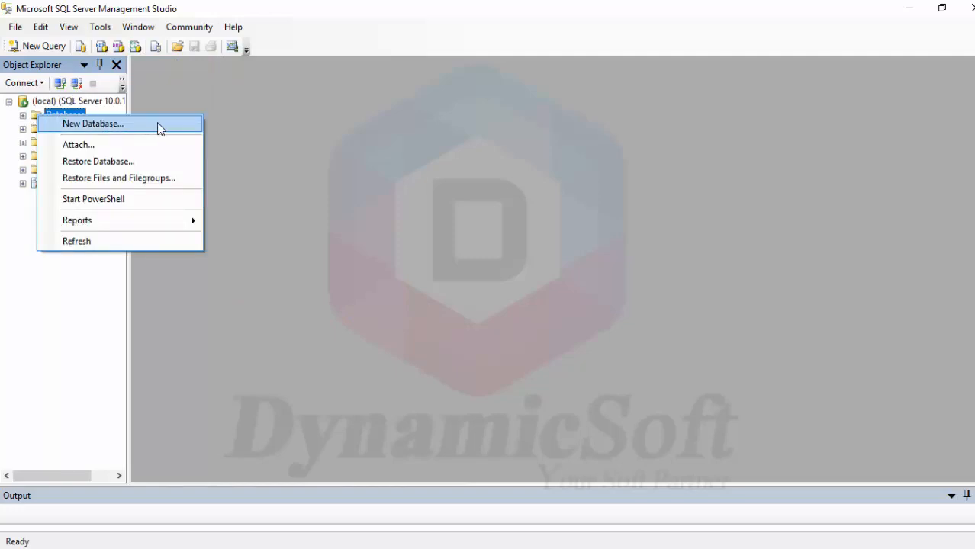
{"action": "left_click", "coordinate": [93, 123]}
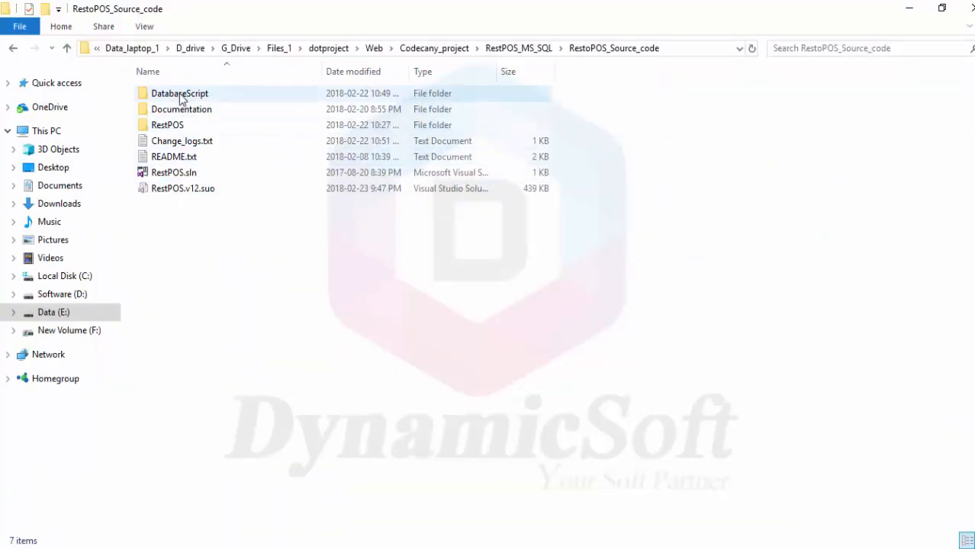
Open the DatabaseScript folder and 'How to import Database Script into SQL Server.docx'
{"action": "left_click", "coordinate": [263, 267]}
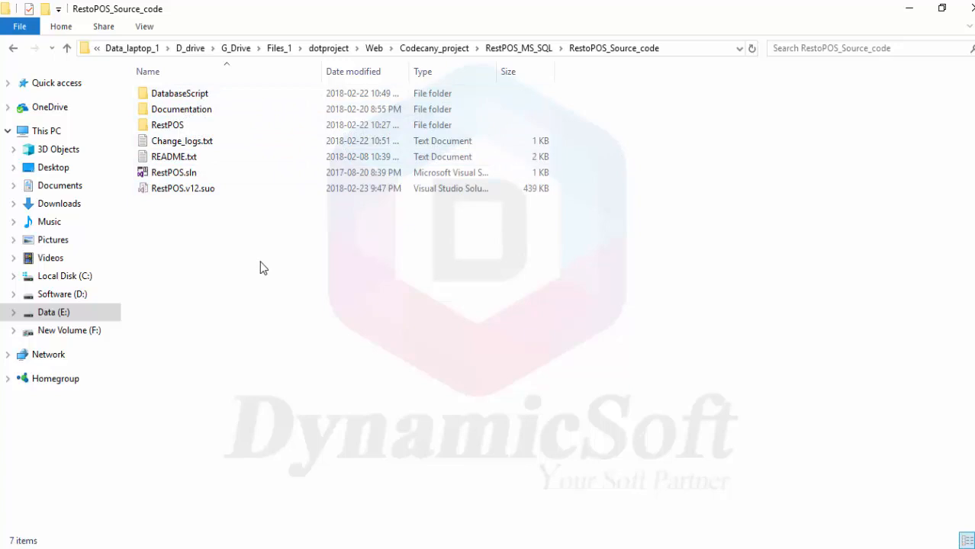
{"action": "double_click", "coordinate": [180, 93]}
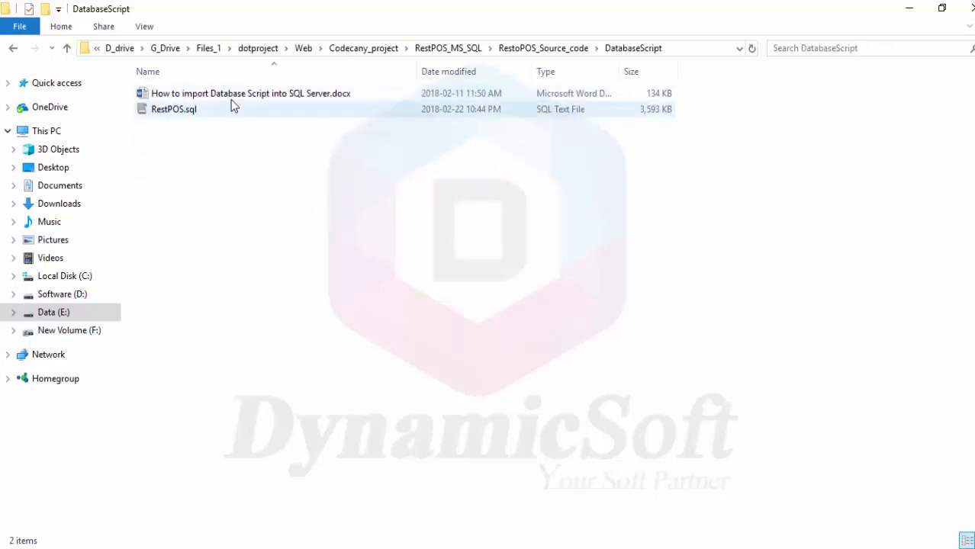
{"action": "double_click", "coordinate": [250, 93]}
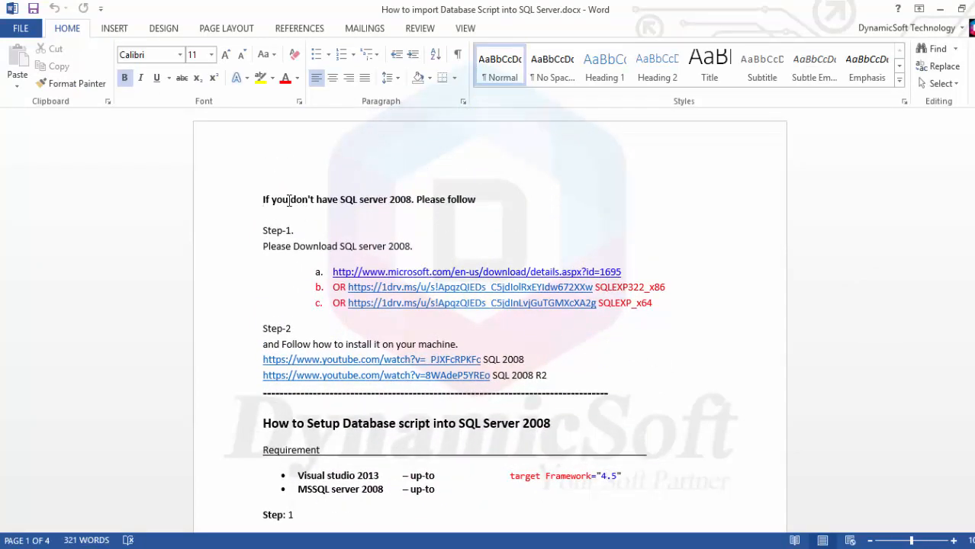
{"action": "mouse_move", "coordinate": [485, 199]}
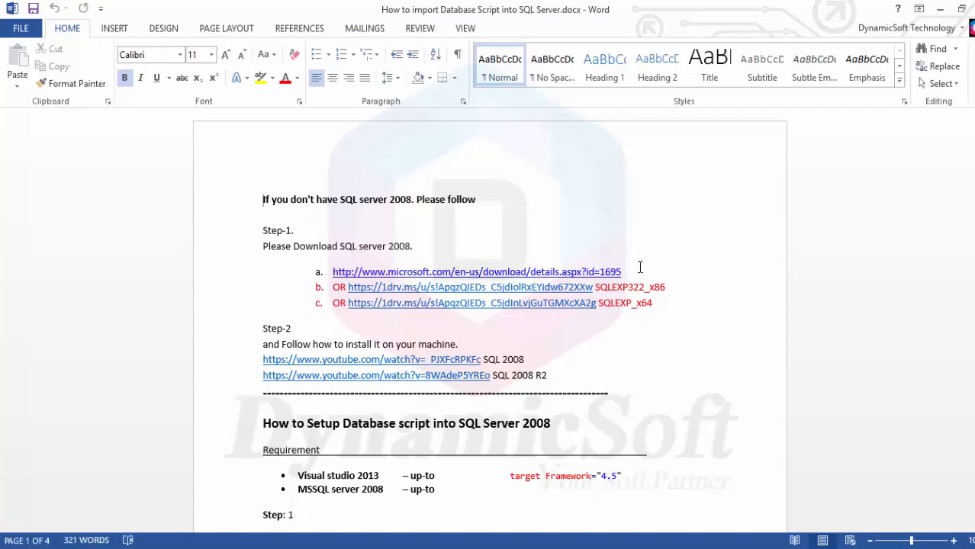
{"action": "scroll", "scroll_direction": "down", "scroll_amount": 3}
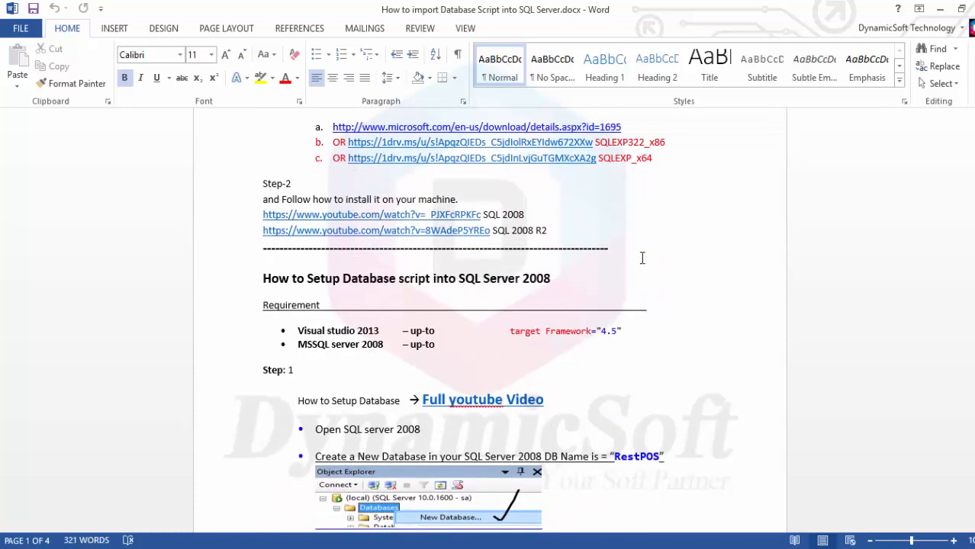
{"action": "scroll", "scroll_direction": "down", "scroll_amount": 3}
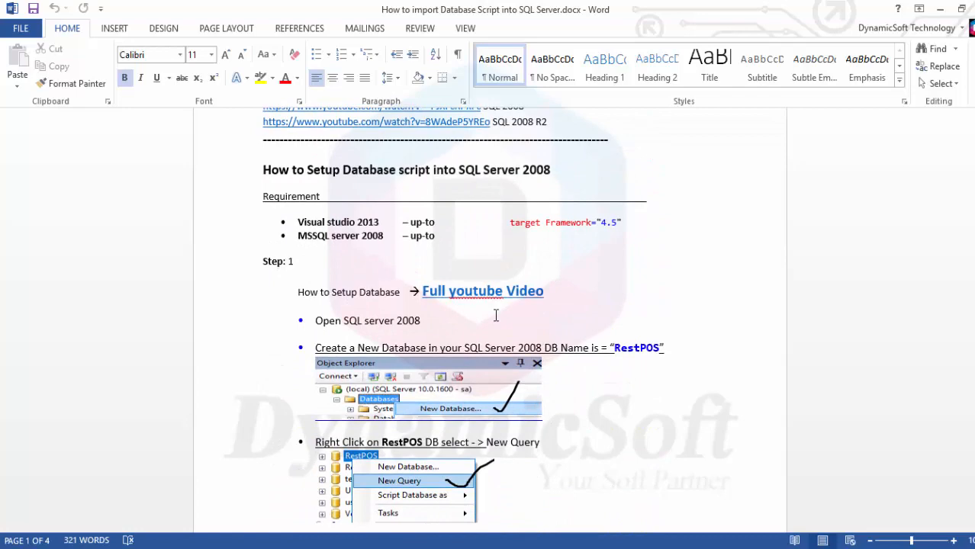
{"action": "scroll", "scroll_direction": "up", "scroll_amount": 3}
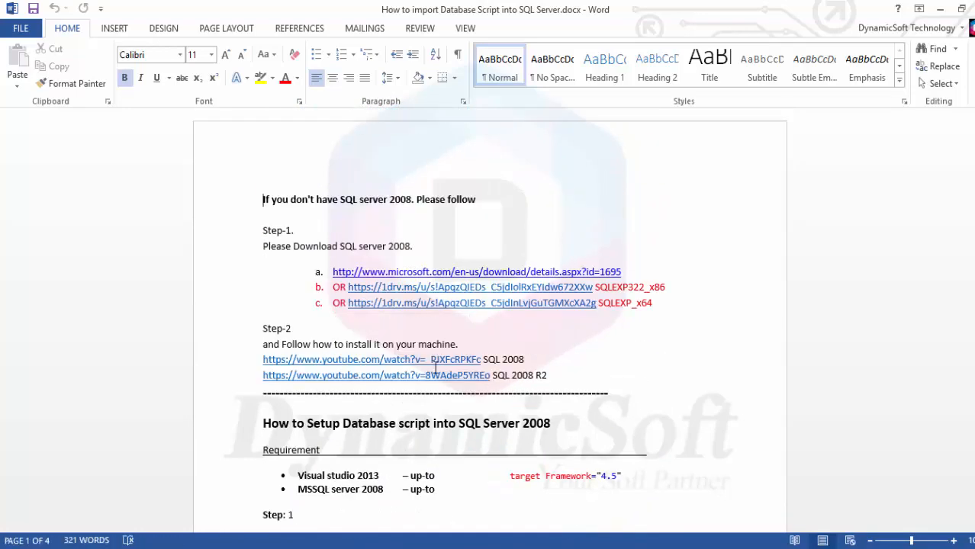
{"action": "scroll", "scroll_direction": "down", "scroll_amount": 3}
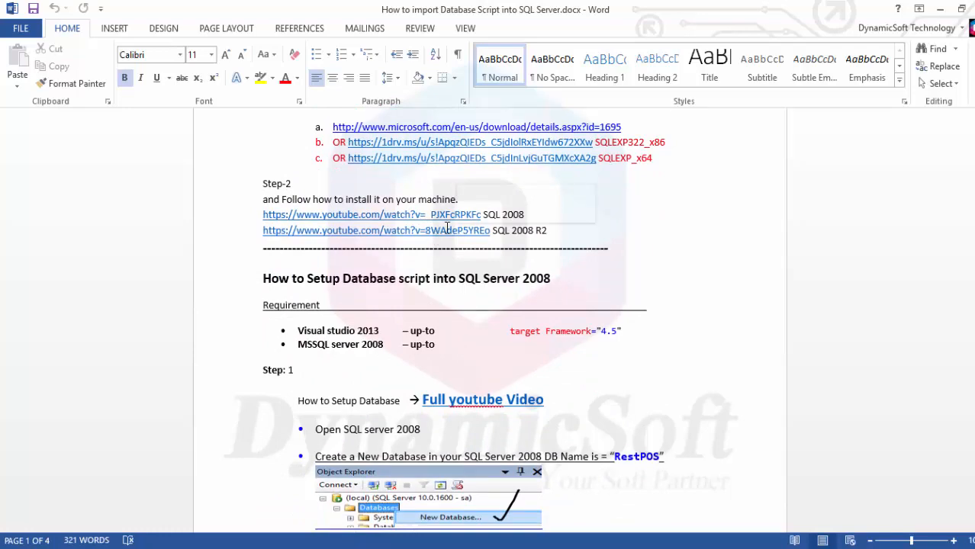
{"action": "scroll", "scroll_direction": "down", "scroll_amount": 3}
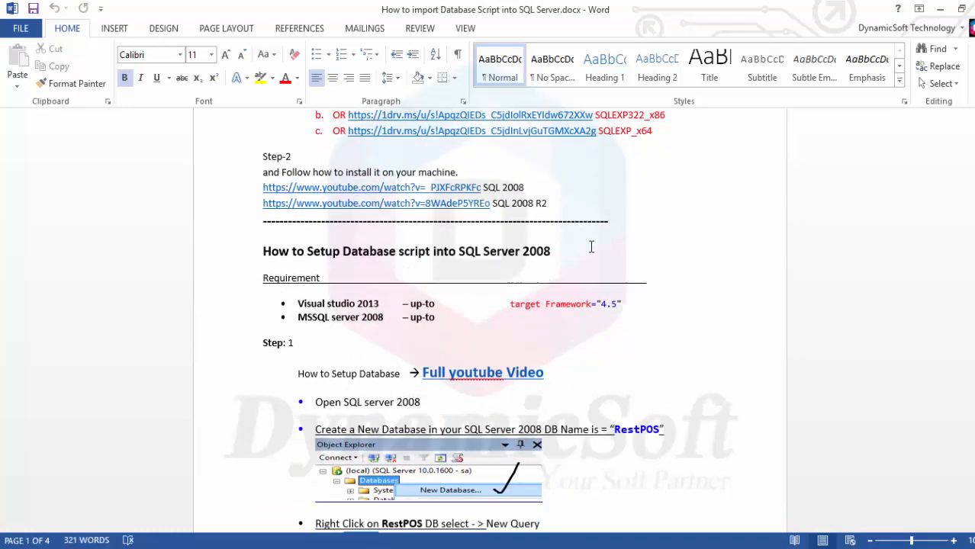
{"action": "scroll", "scroll_direction": "down", "scroll_amount": 3}
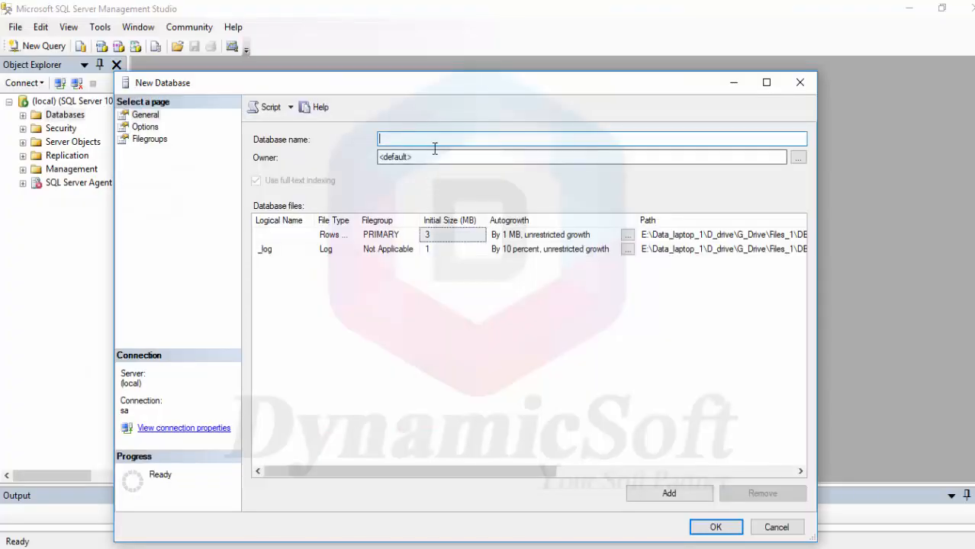
Create the RestPOS database, expand Databases, and open a New Query on RestPOS
{"action": "type", "text": "RestPOS"}
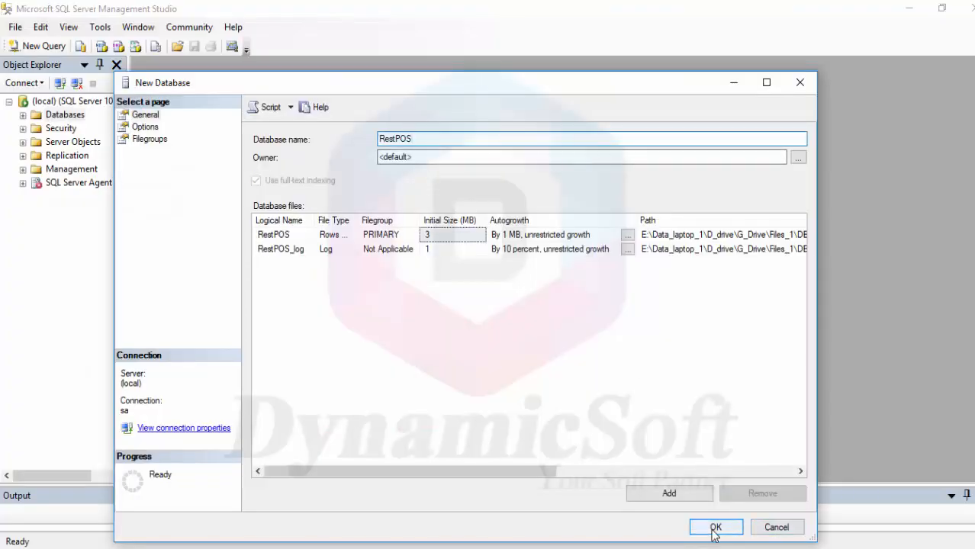
{"action": "left_click", "coordinate": [715, 527]}
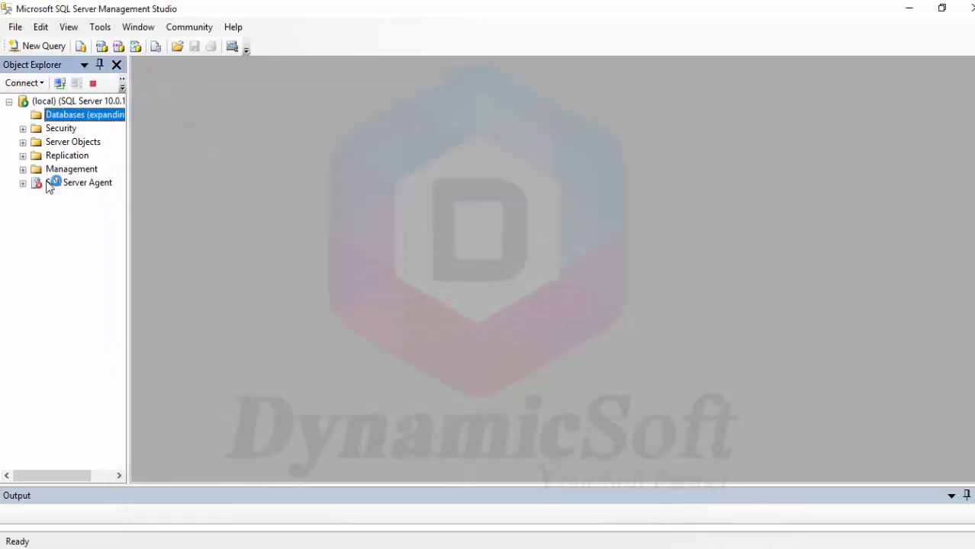
{"action": "left_click", "coordinate": [23, 114]}
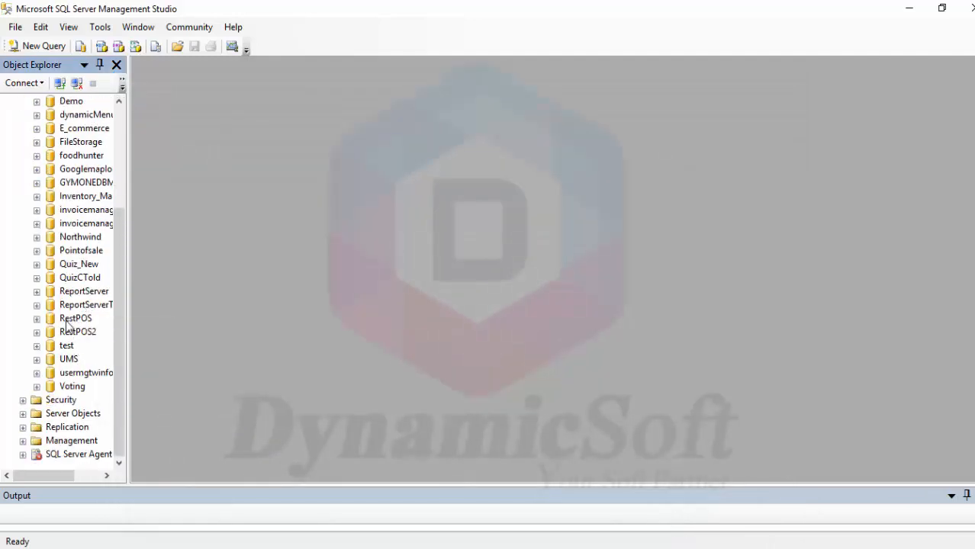
{"action": "right_click", "coordinate": [76, 318]}
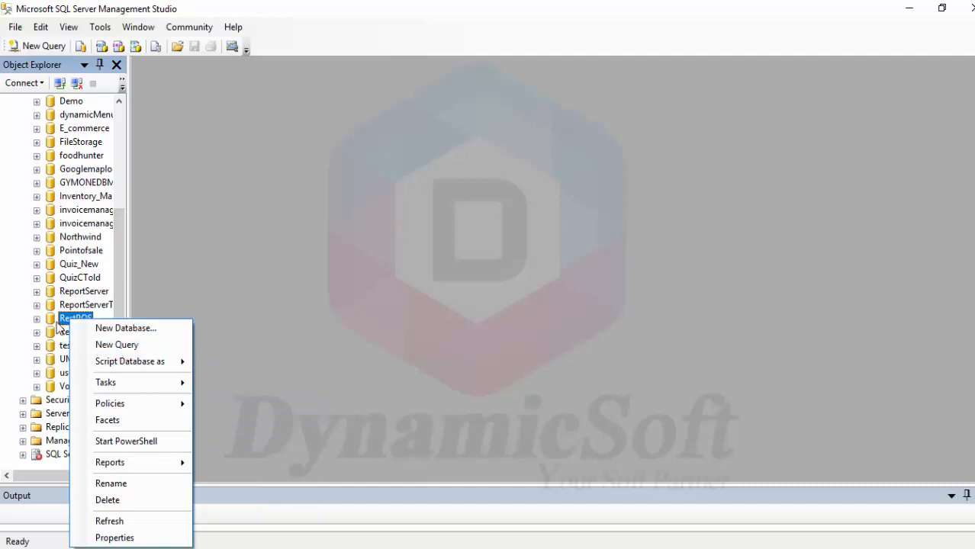
{"action": "mouse_move", "coordinate": [116, 344]}
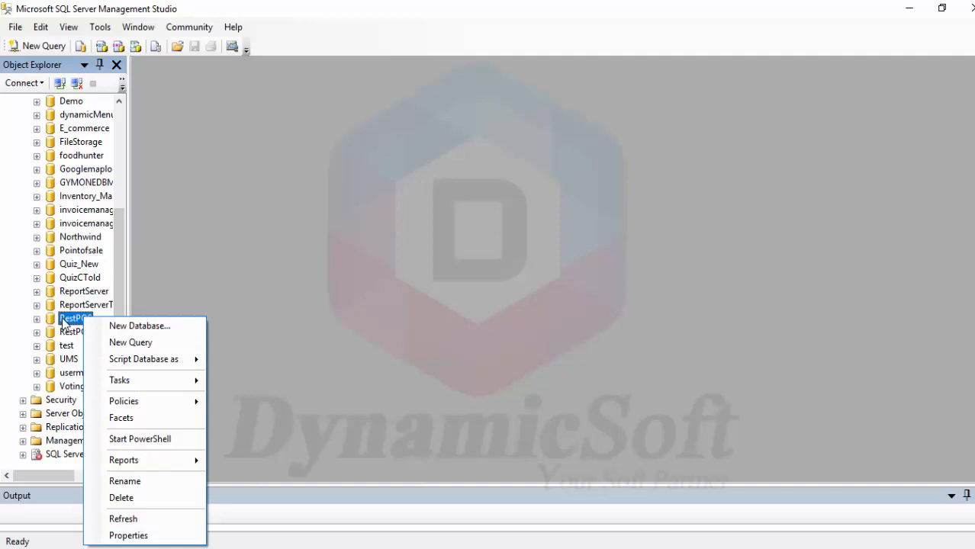
{"action": "left_click", "coordinate": [141, 346]}
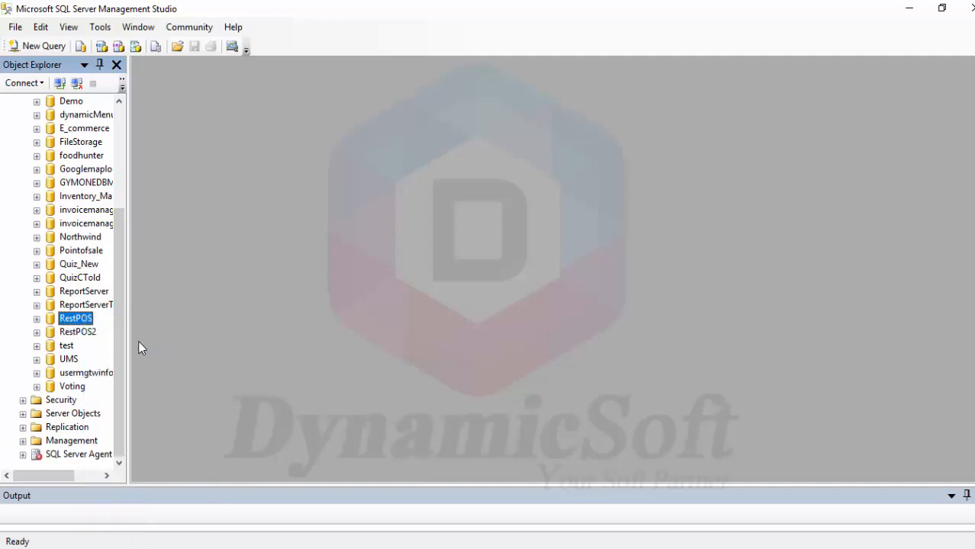
{"action": "left_click", "coordinate": [37, 46]}
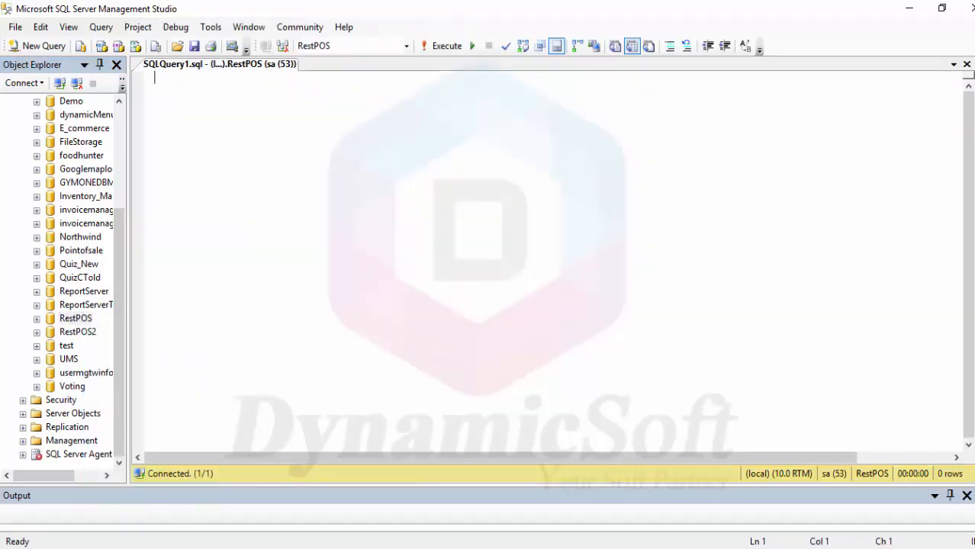
Open RestPOS.sql in a text editor through Open with
{"action": "right_click", "coordinate": [173, 109]}
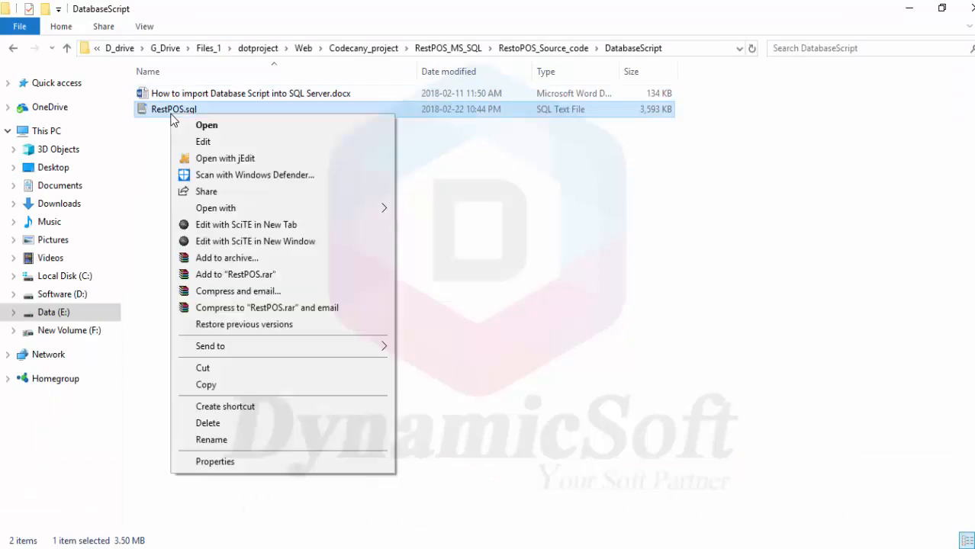
{"action": "mouse_move", "coordinate": [237, 217]}
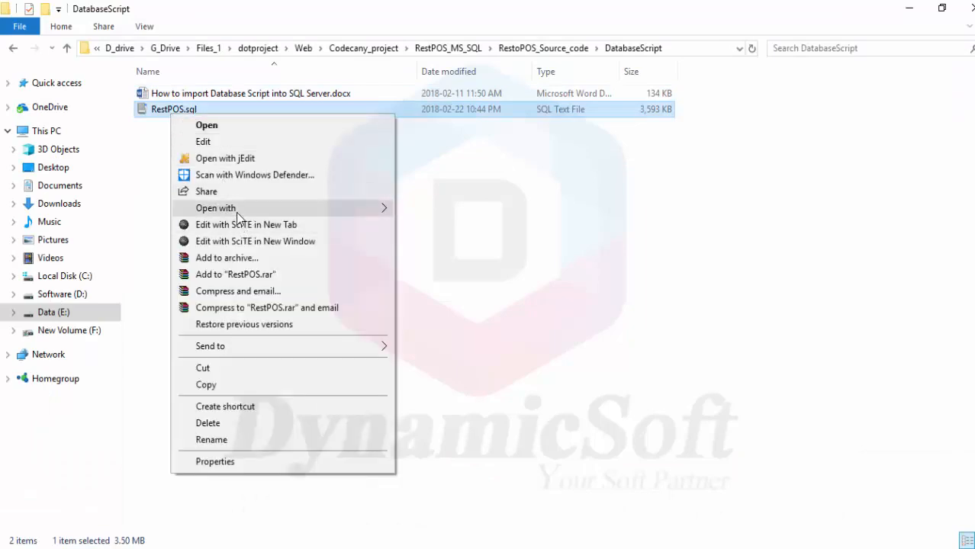
{"action": "left_click", "coordinate": [216, 207]}
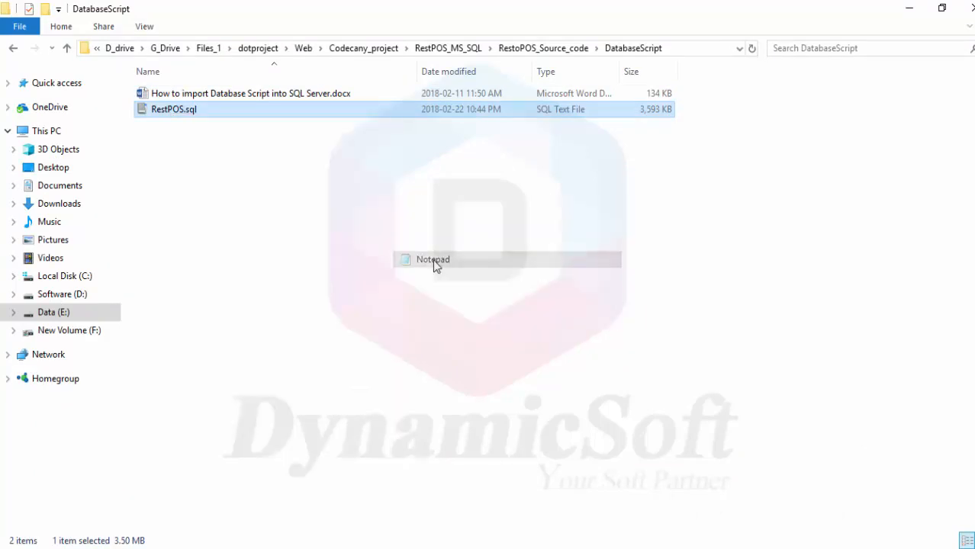
{"action": "left_click", "coordinate": [432, 260]}
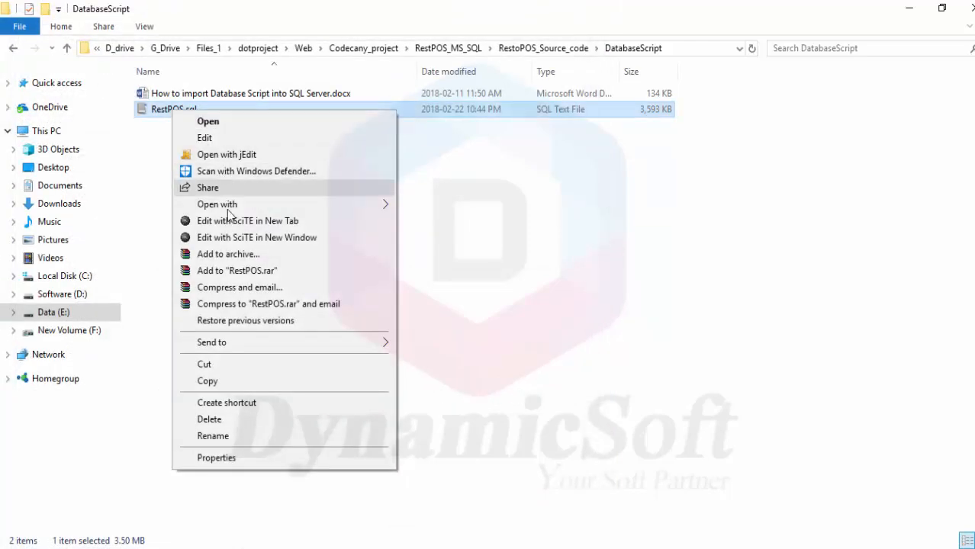
{"action": "left_click", "coordinate": [247, 220]}
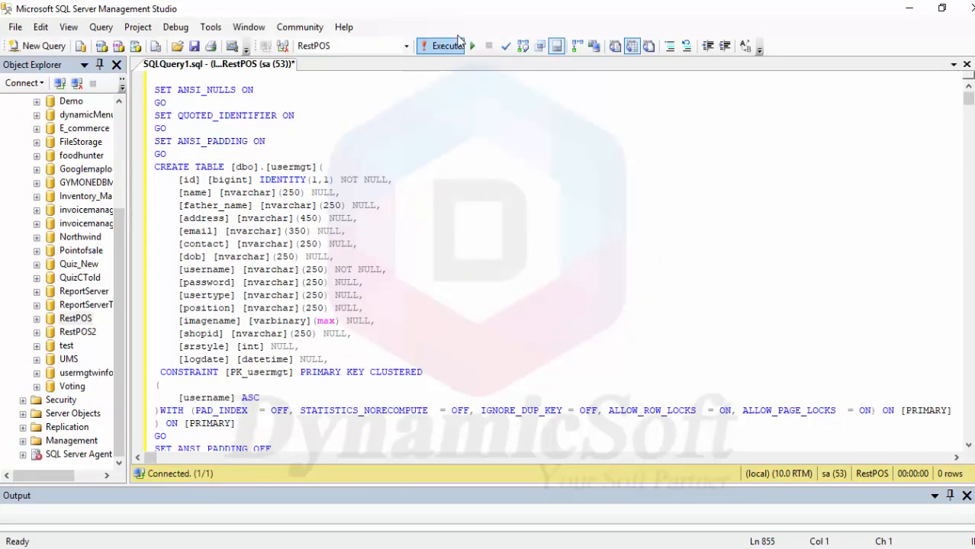
{"action": "mouse_move", "coordinate": [682, 461]}
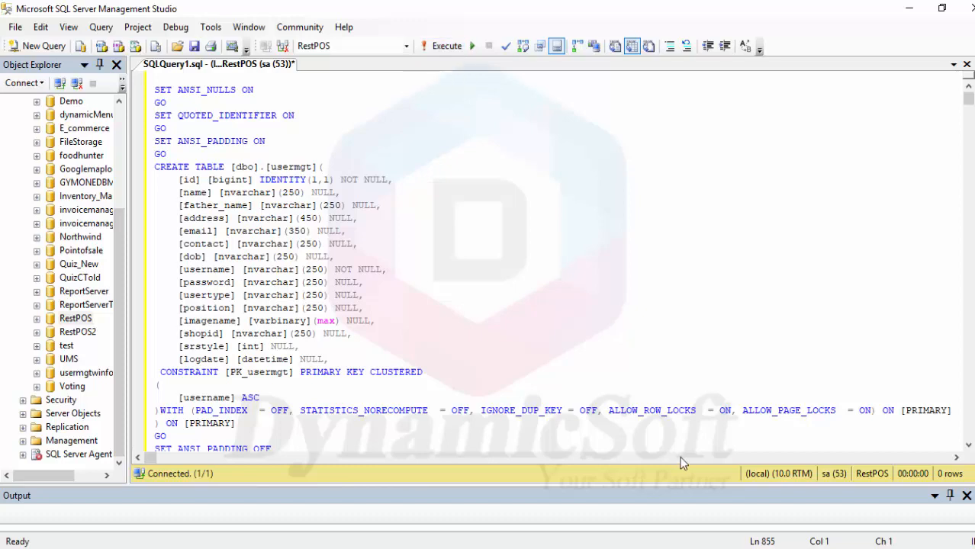
Close the SQLQuery2 and SQLQuery1 tabs, discarding unsaved changes
{"action": "left_click", "coordinate": [214, 64]}
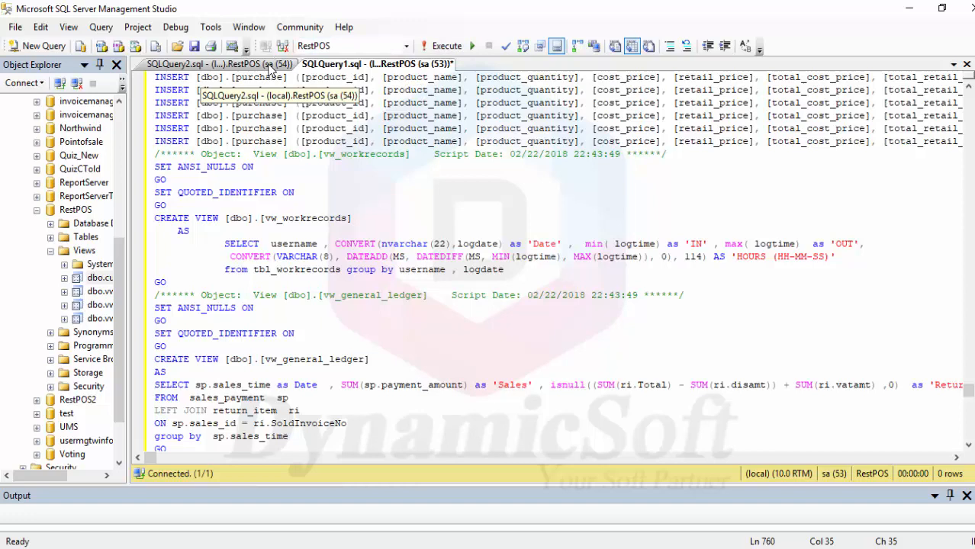
{"action": "left_click", "coordinate": [446, 46]}
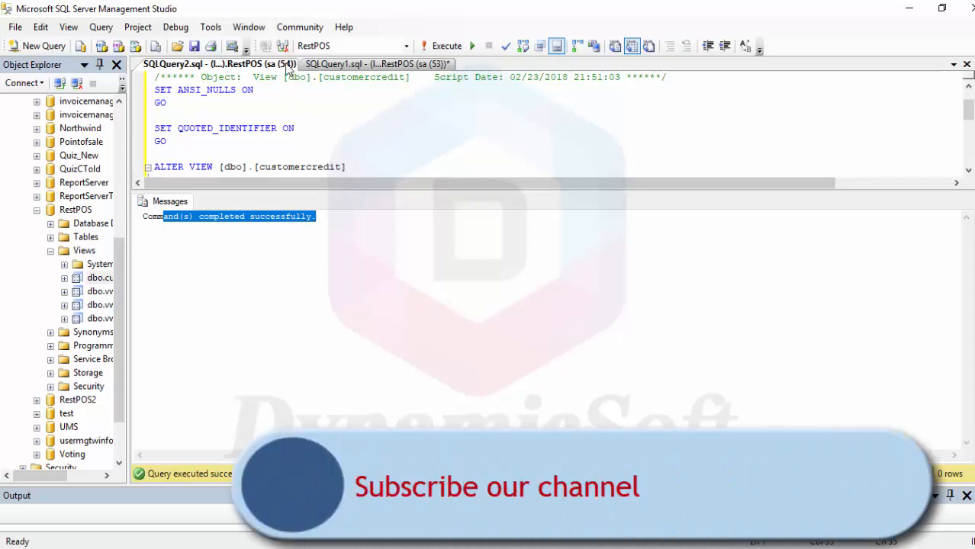
{"action": "mouse_move", "coordinate": [364, 64]}
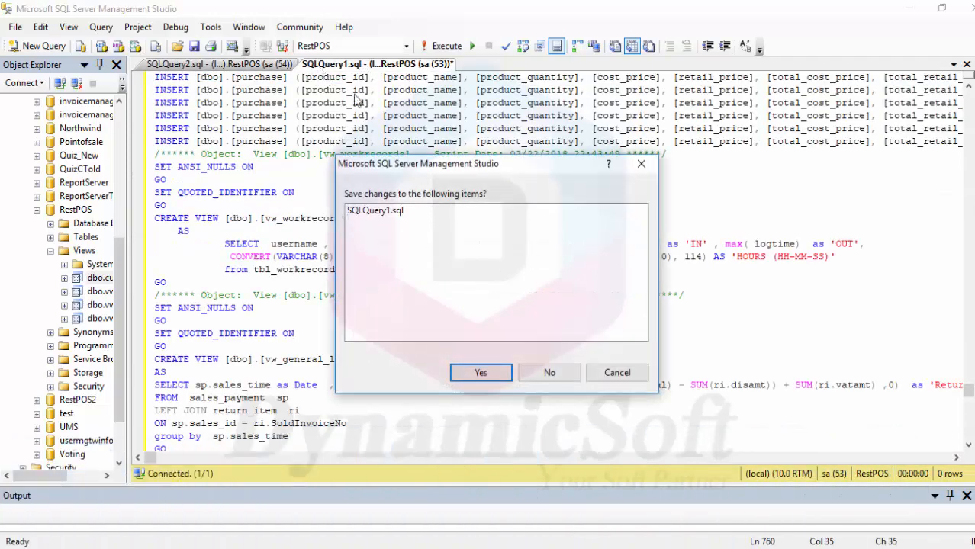
{"action": "left_click", "coordinate": [548, 372]}
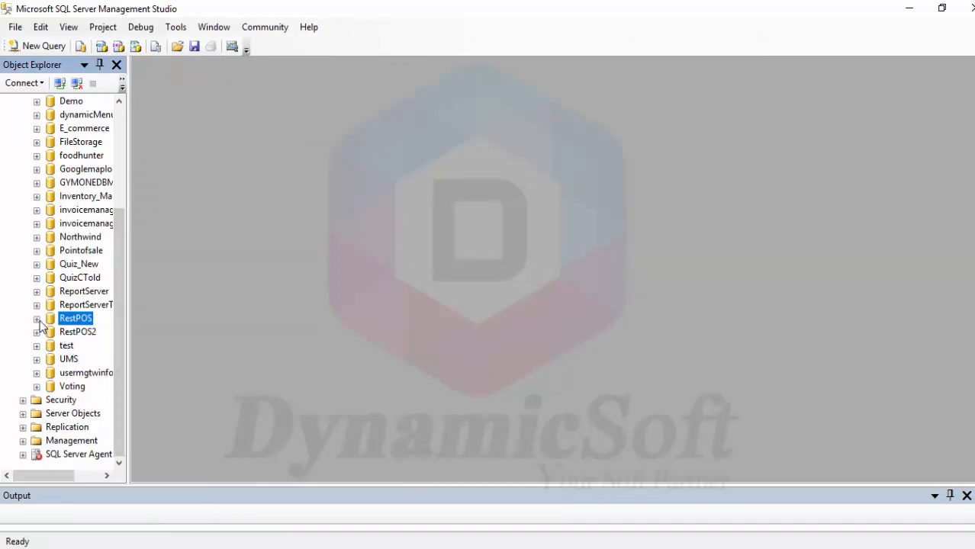
Expand RestPOS in Object Explorer to show tables like purchase, sales_item and usermgt
{"action": "left_click", "coordinate": [37, 318]}
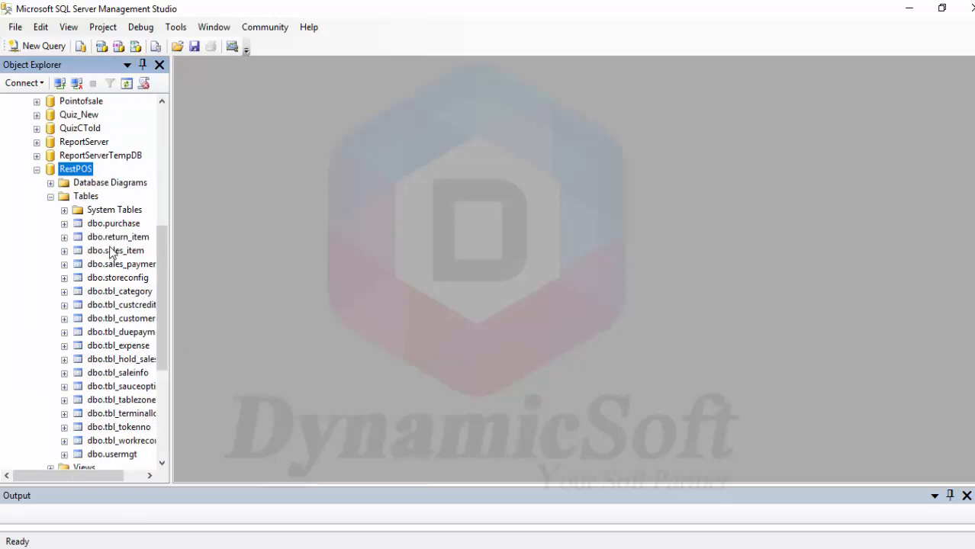
{"action": "mouse_move", "coordinate": [120, 413]}
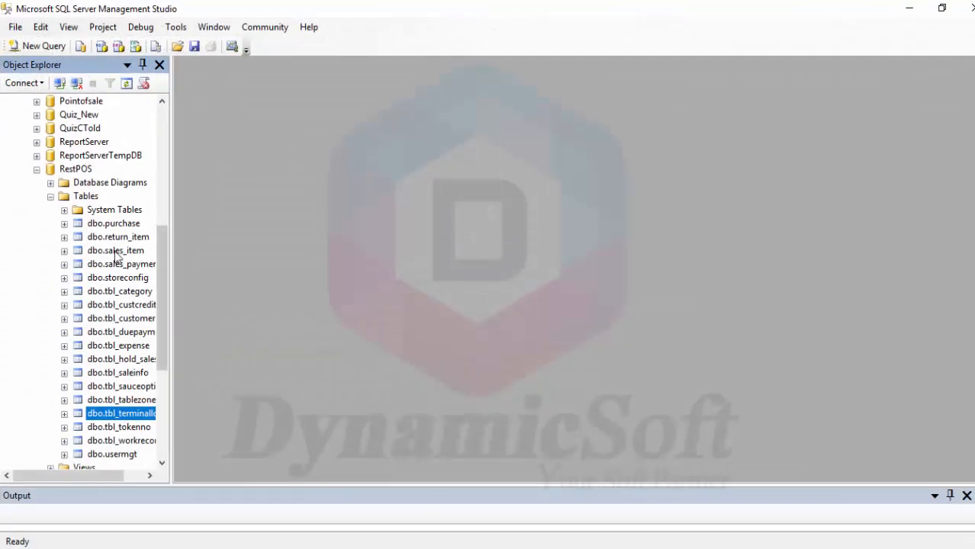
In RestPOS Properties > Options, set the collation to Arabic_CI_AI_KS_WS
{"action": "right_click", "coordinate": [74, 168]}
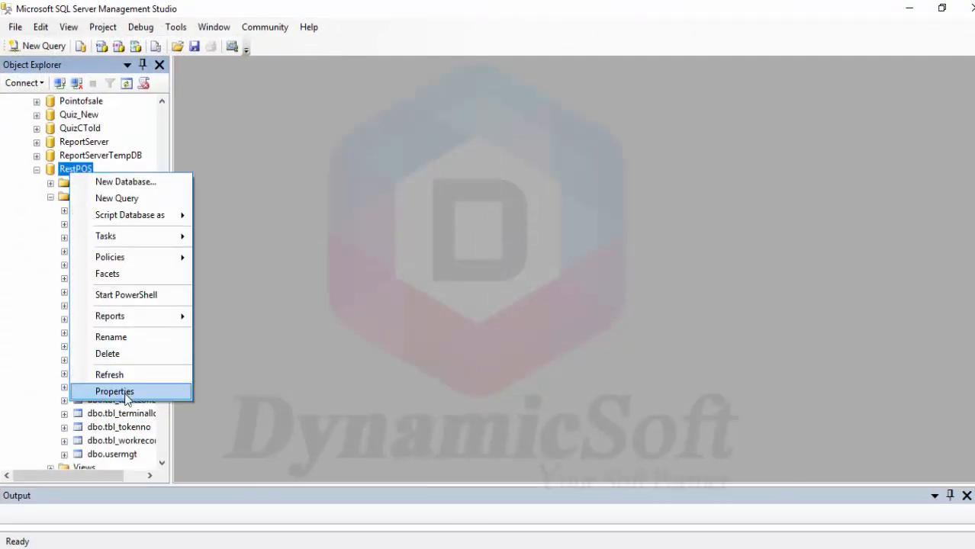
{"action": "left_click", "coordinate": [114, 391]}
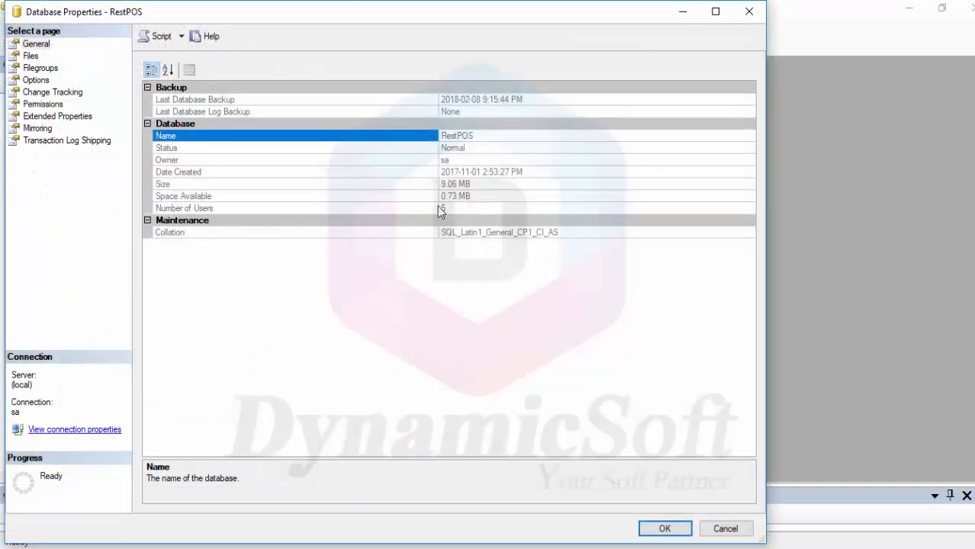
{"action": "left_click", "coordinate": [36, 80]}
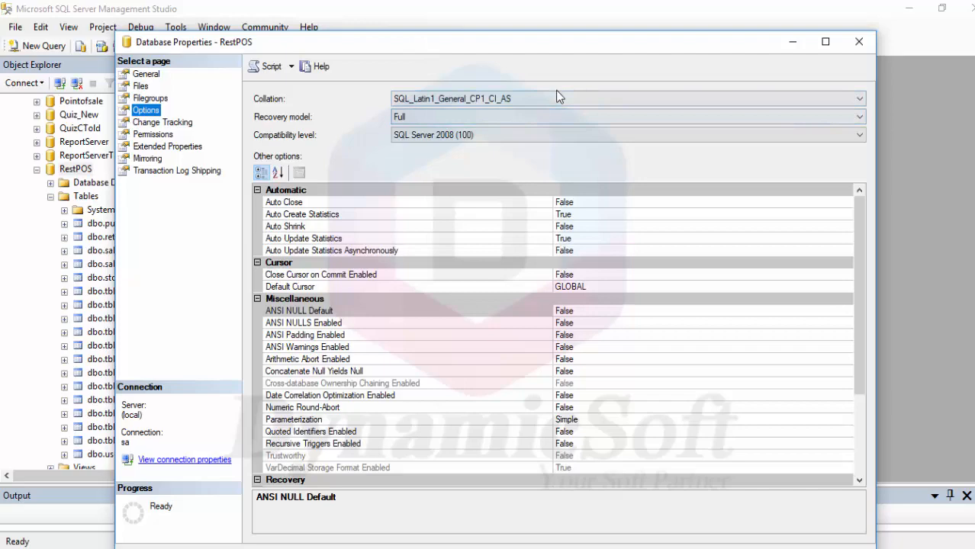
{"action": "left_click", "coordinate": [859, 98]}
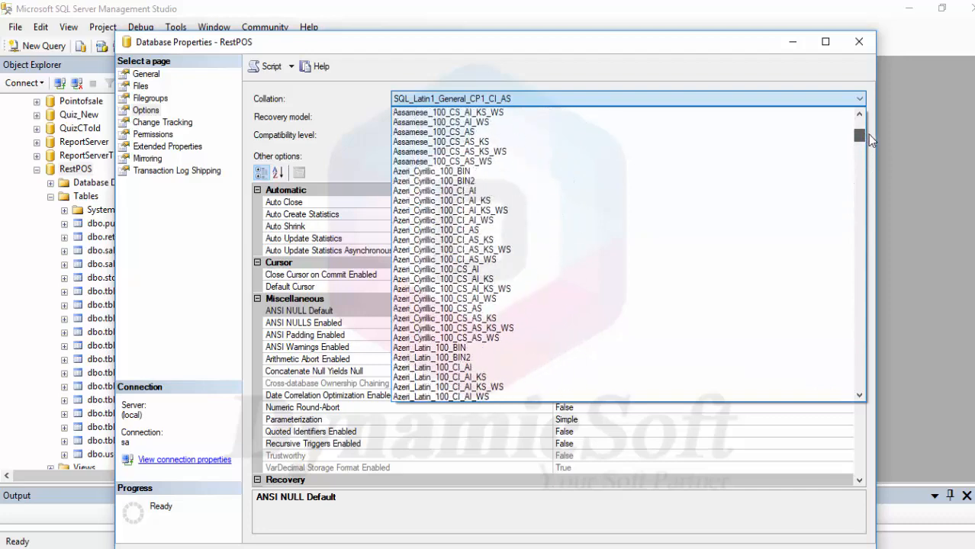
{"action": "scroll", "scroll_direction": "up", "scroll_amount": 3}
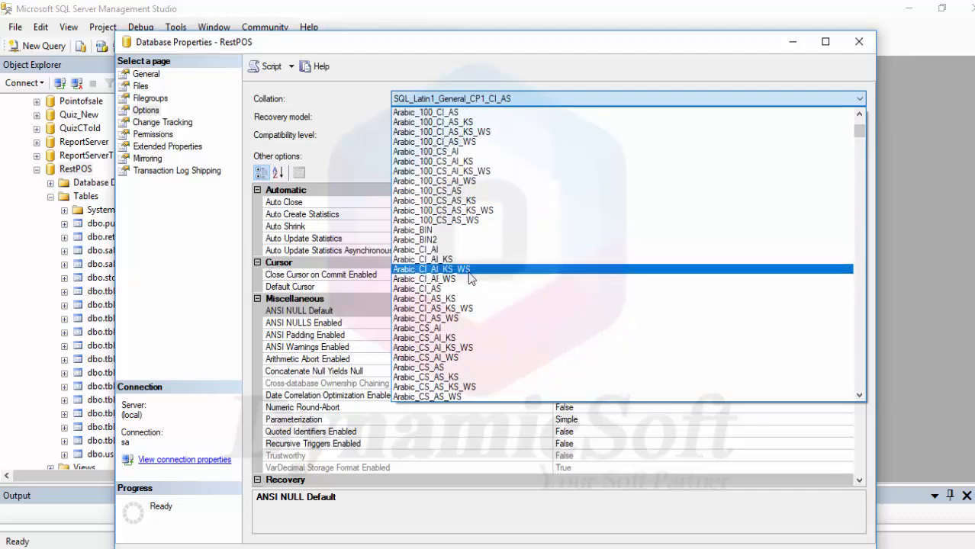
{"action": "left_click", "coordinate": [431, 268]}
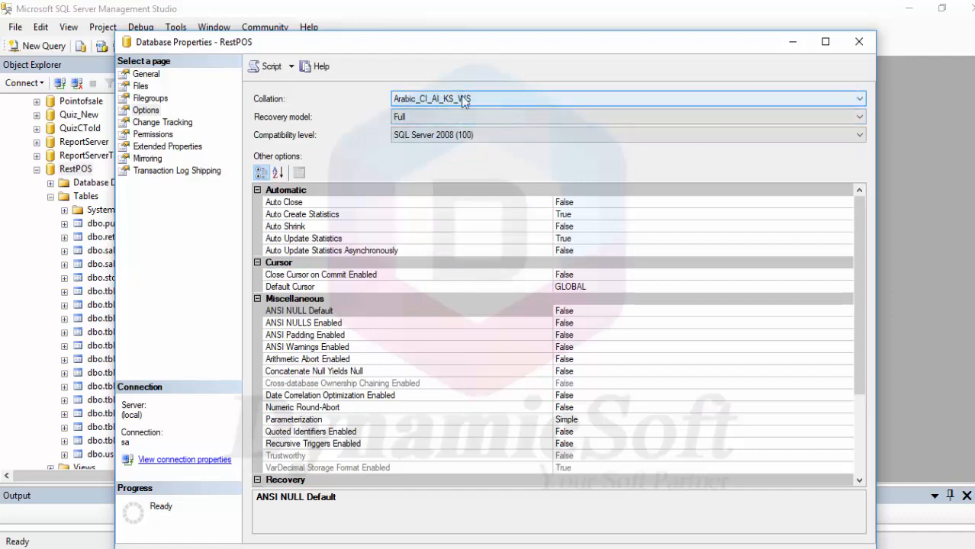
{"action": "left_click", "coordinate": [858, 98]}
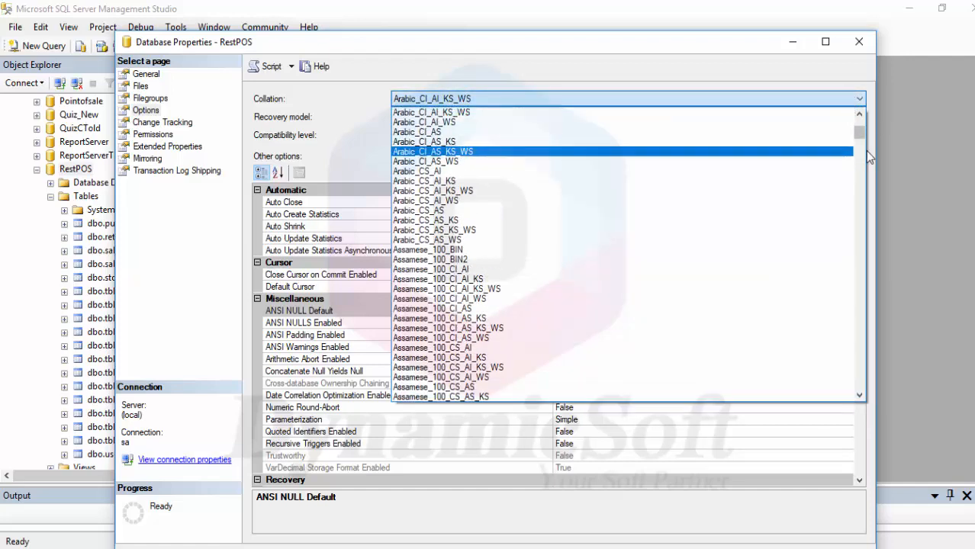
{"action": "scroll", "scroll_direction": "down", "scroll_amount": 3}
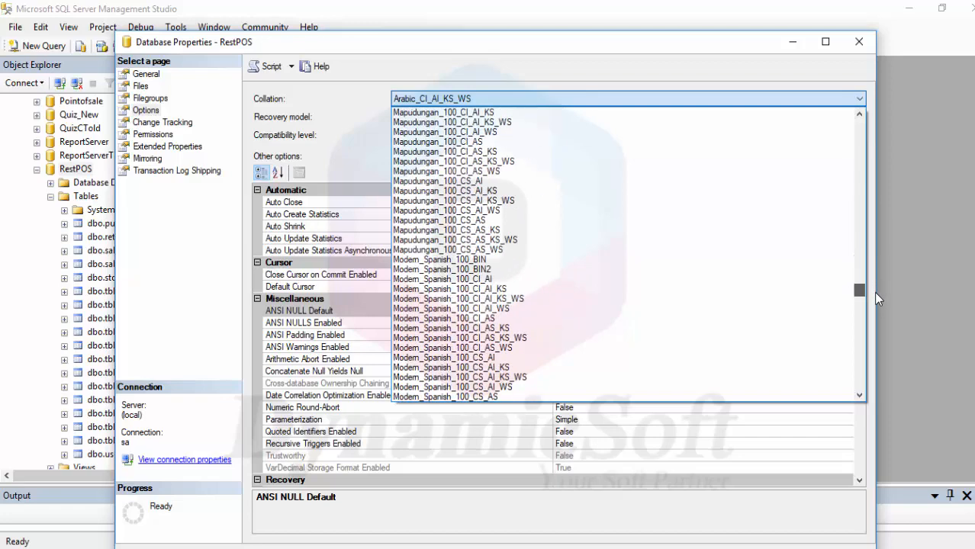
{"action": "scroll", "scroll_direction": "down", "scroll_amount": 3}
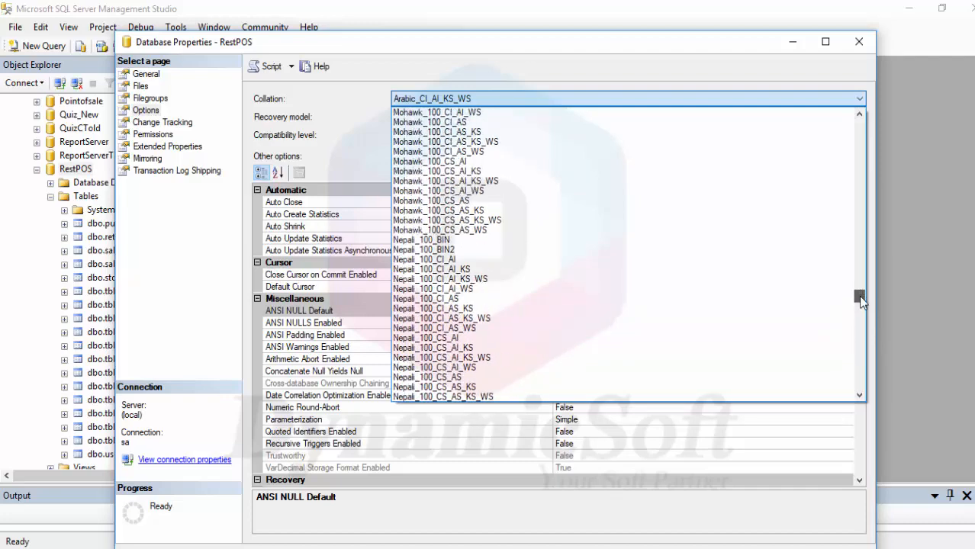
{"action": "scroll", "scroll_direction": "down", "scroll_amount": 3}
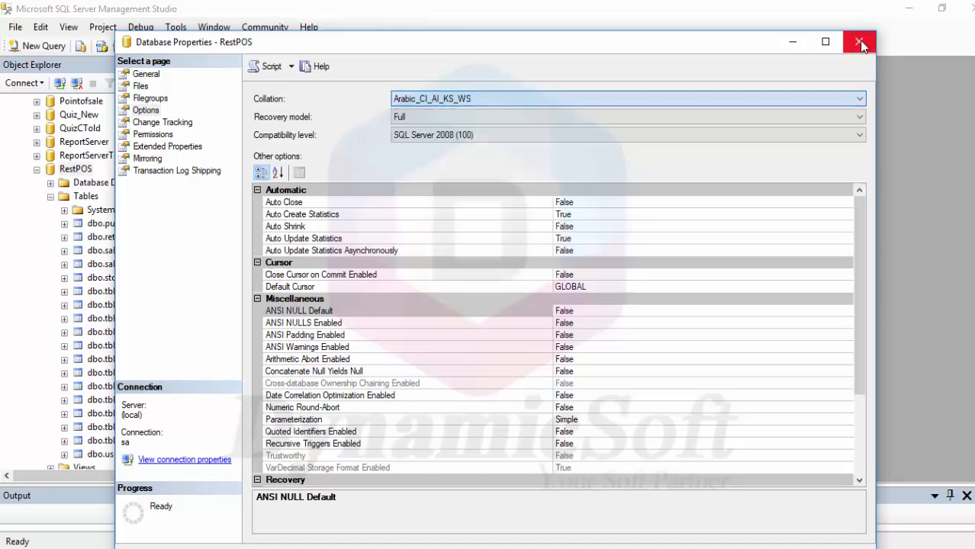
Close RestPOS Properties without applying and open a New Query on RestPOS
{"action": "left_click", "coordinate": [859, 42]}
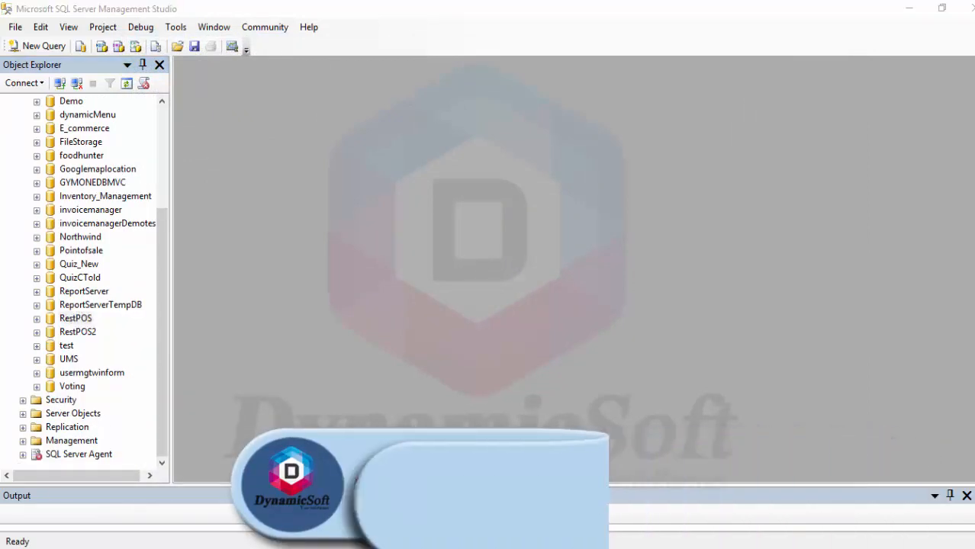
{"action": "left_click", "coordinate": [74, 318]}
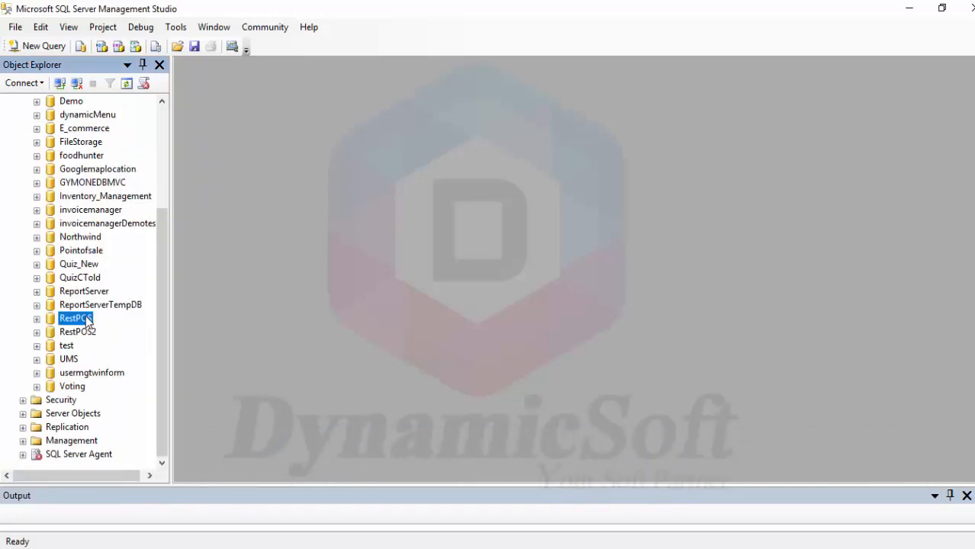
{"action": "left_click", "coordinate": [43, 45]}
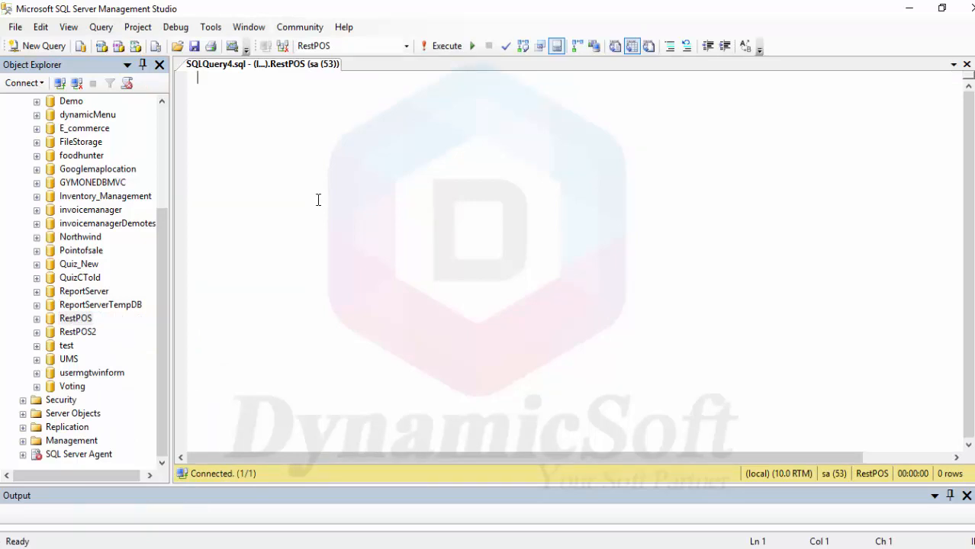
Type '14.89 = 14,89' in the query and select the comma-formatted value
{"action": "type", "text": "14."}
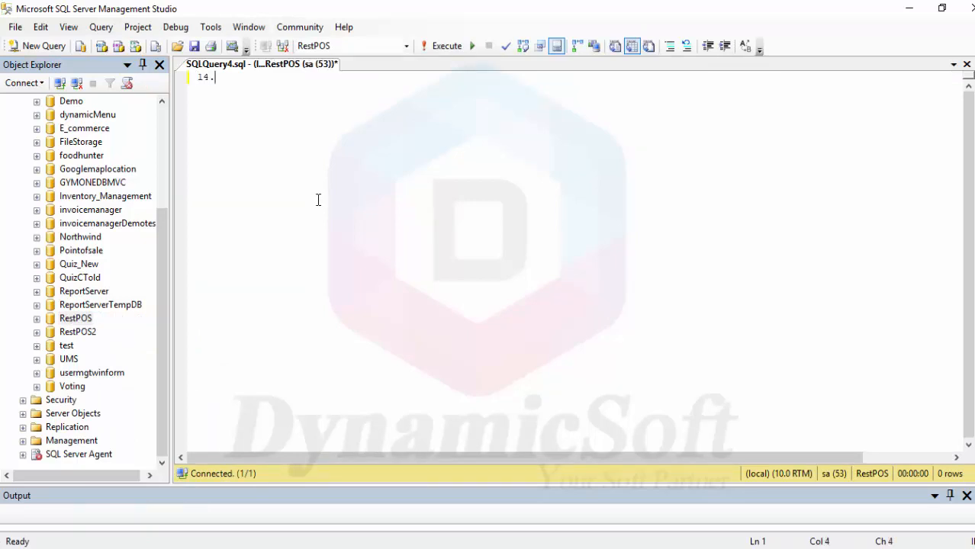
{"action": "type", "text": "89"}
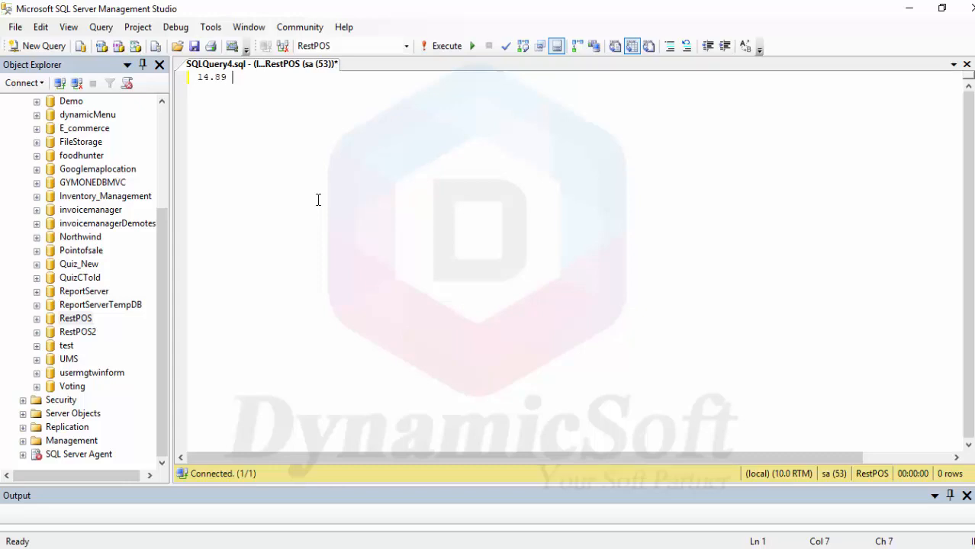
{"action": "type", "text": "= 14"}
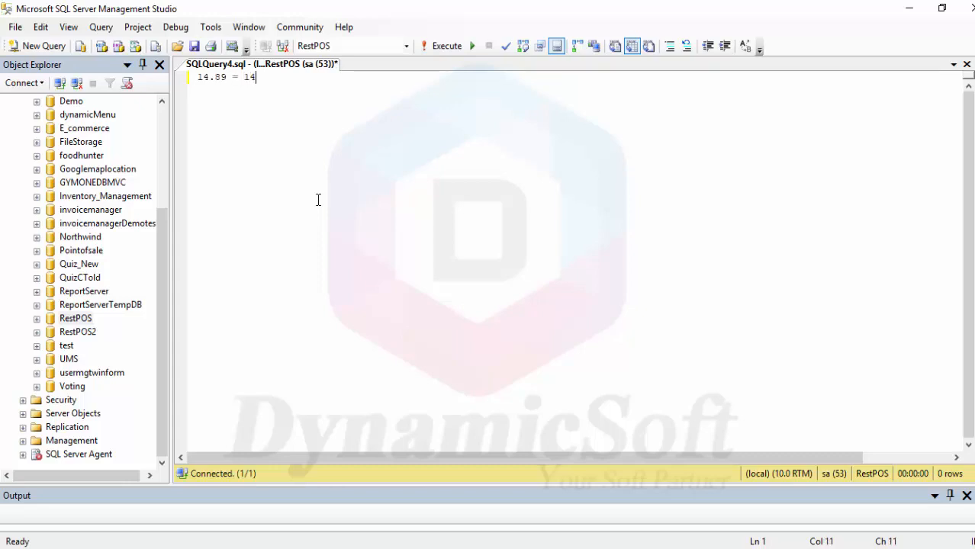
{"action": "type", "text": ","}
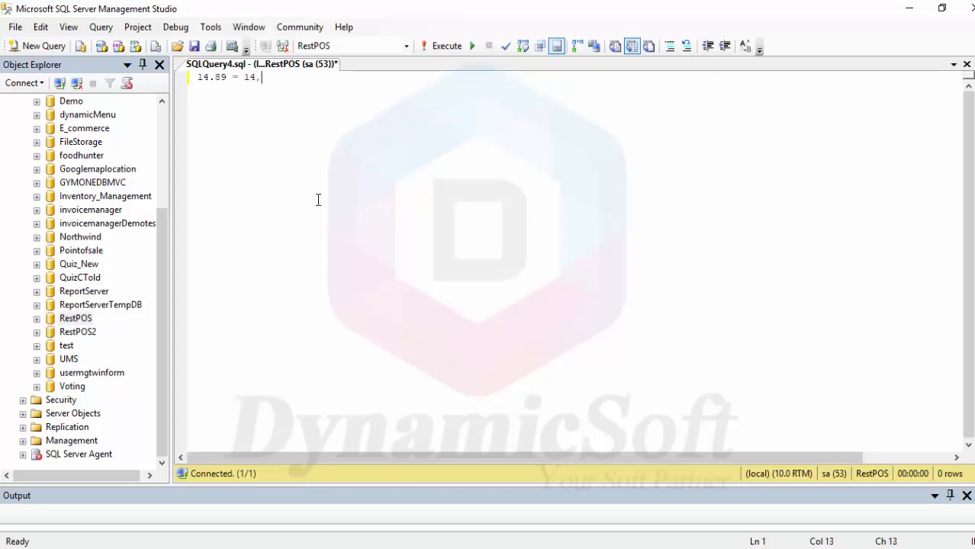
{"action": "type", "text": "89"}
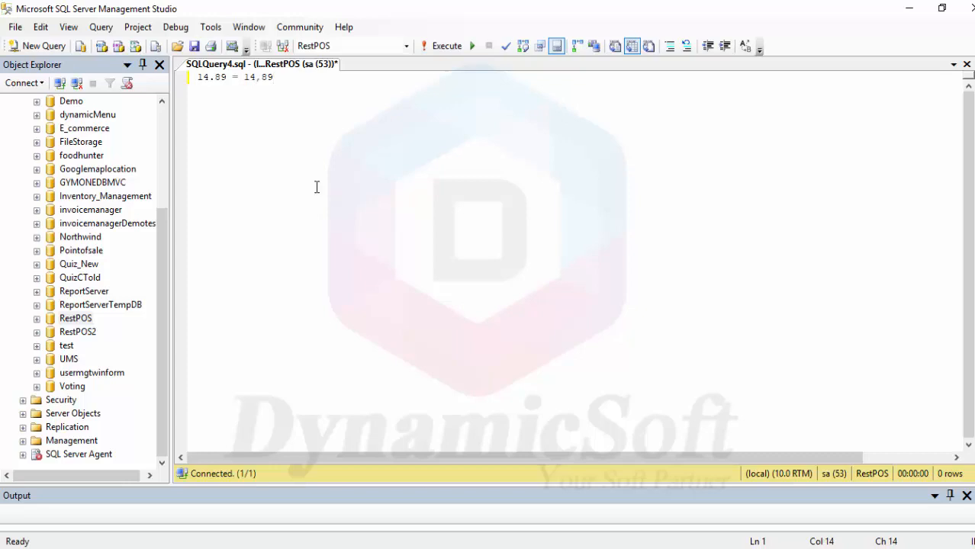
{"action": "mouse_move", "coordinate": [281, 83]}
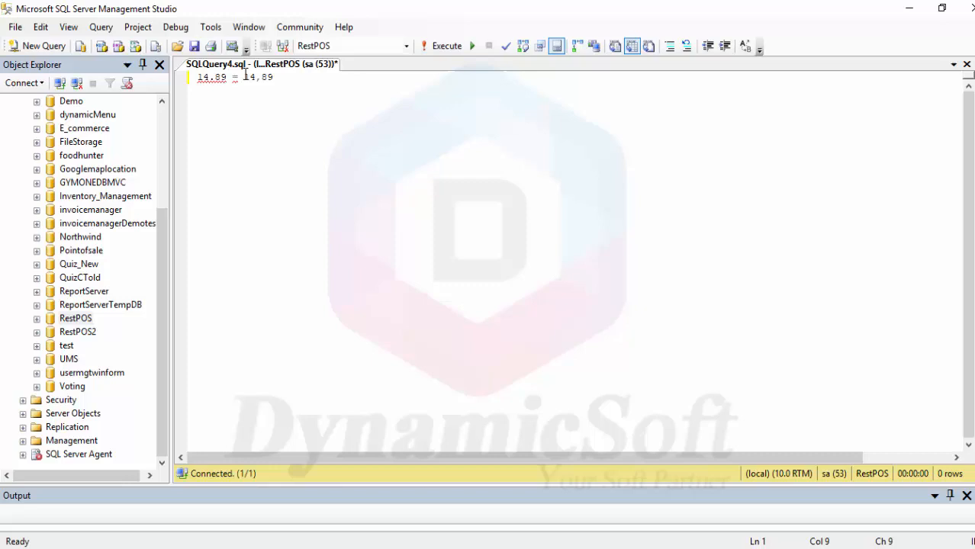
{"action": "double_click", "coordinate": [258, 77]}
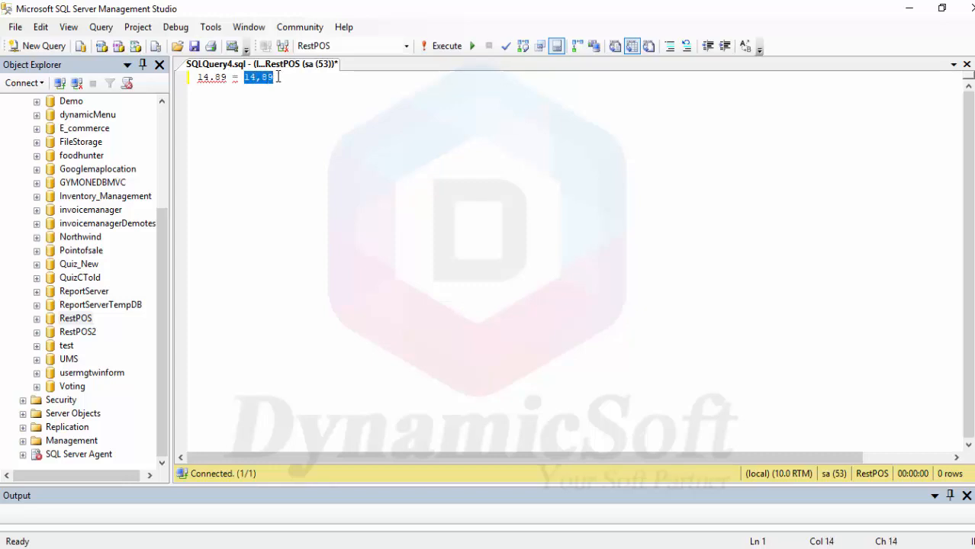
{"action": "left_click", "coordinate": [270, 77]}
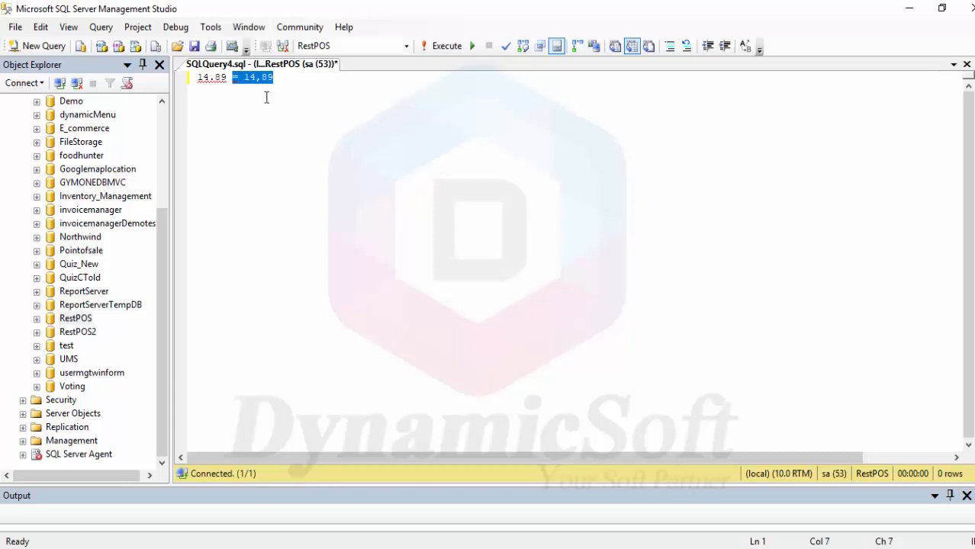
{"action": "mouse_move", "coordinate": [270, 107]}
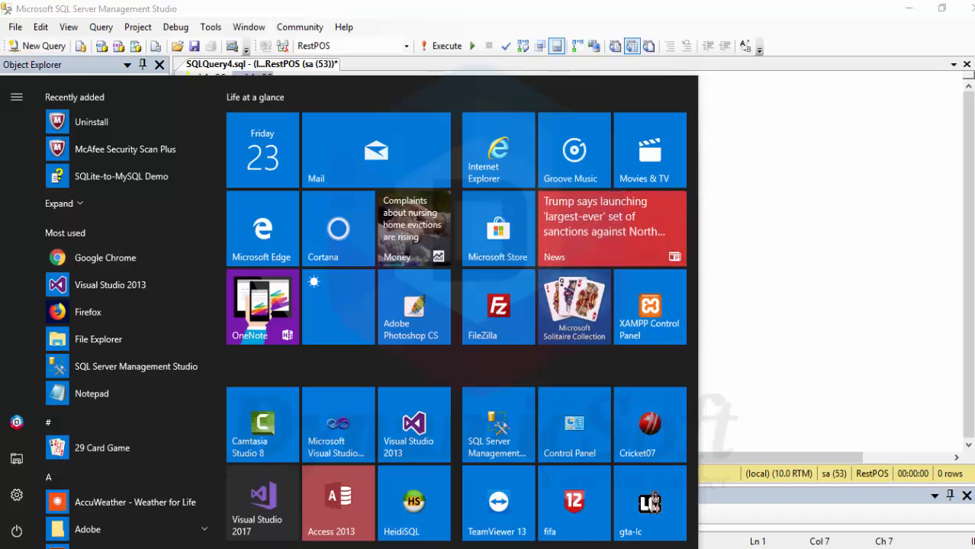
Search 'region' and open Region & language, then the additional regional settings
{"action": "type", "text": "region"}
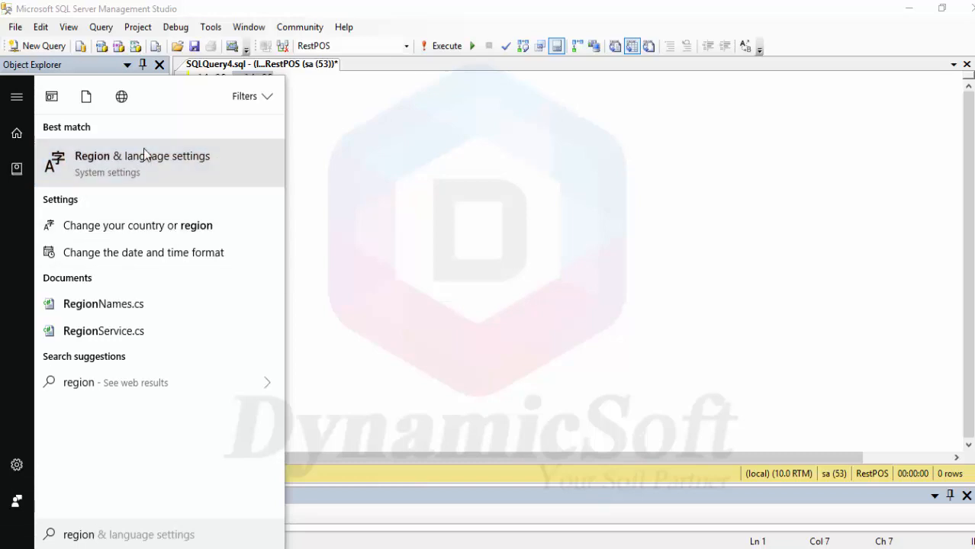
{"action": "left_click", "coordinate": [142, 163]}
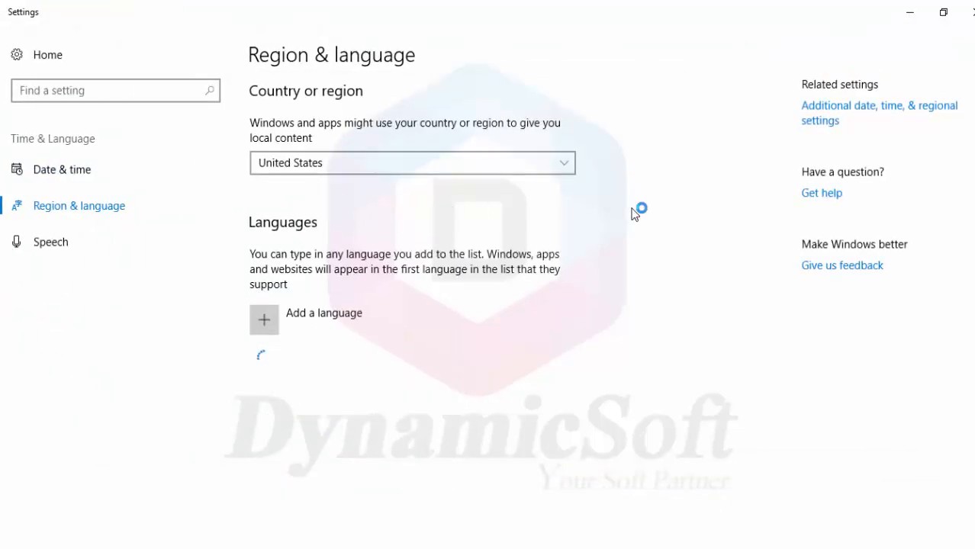
{"action": "left_click", "coordinate": [879, 112]}
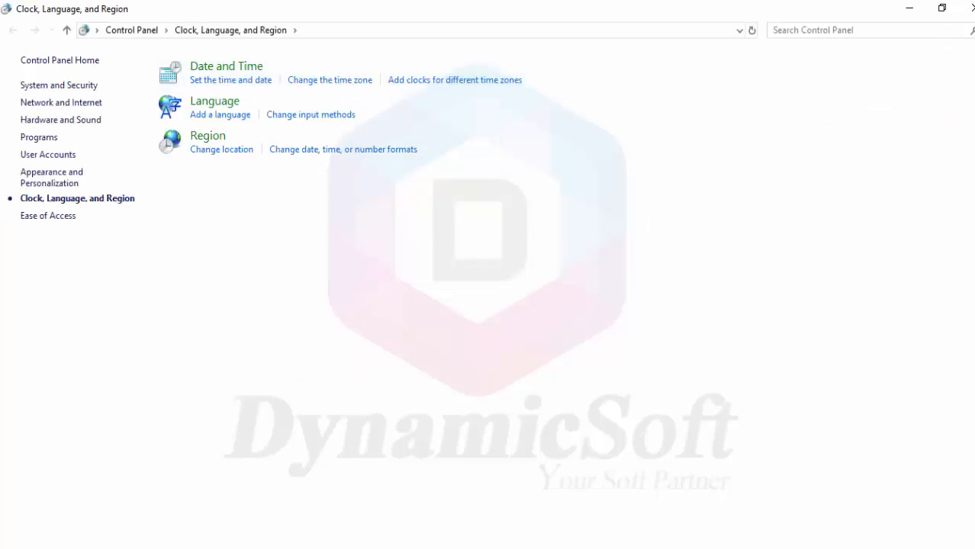
{"action": "mouse_move", "coordinate": [410, 174]}
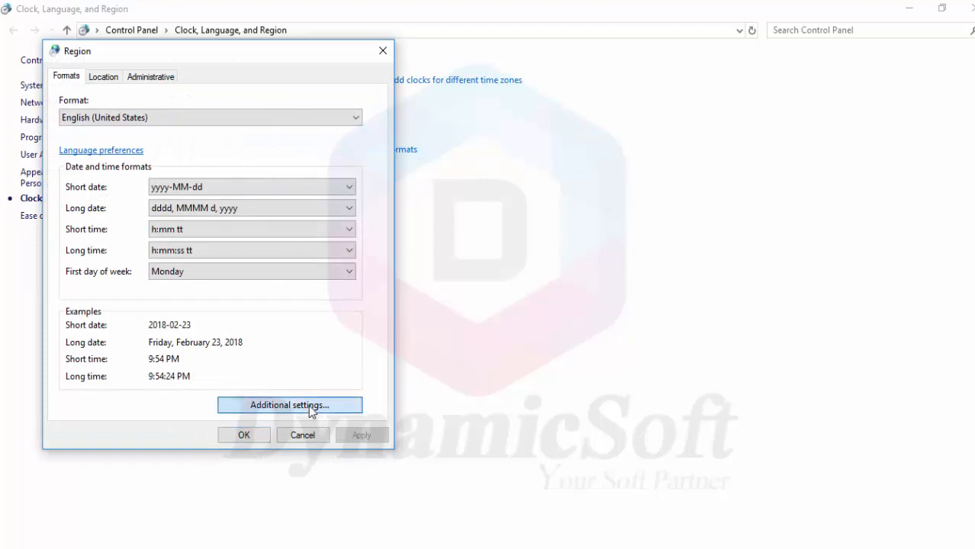
Confirm the period decimal symbol in Additional settings and close the Region dialog
{"action": "left_click", "coordinate": [289, 405]}
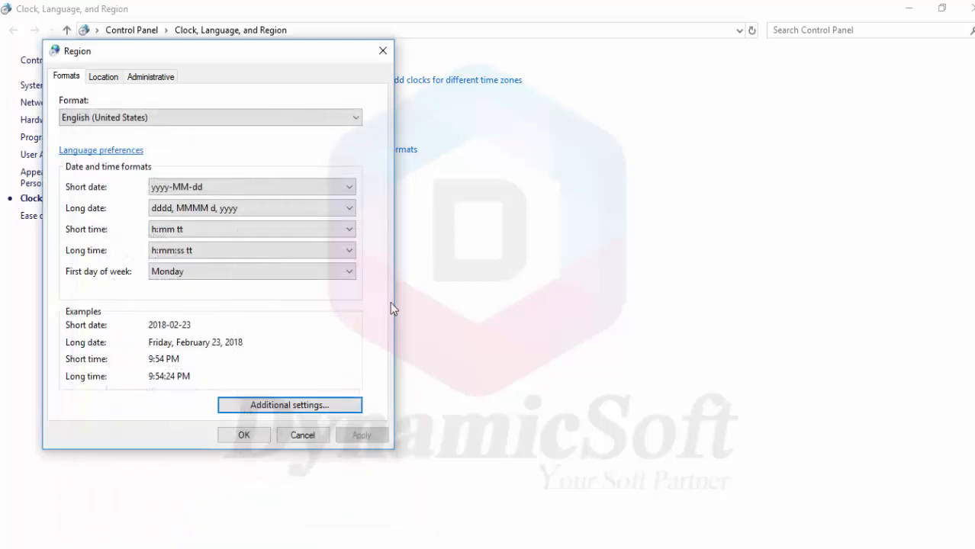
{"action": "mouse_move", "coordinate": [391, 326]}
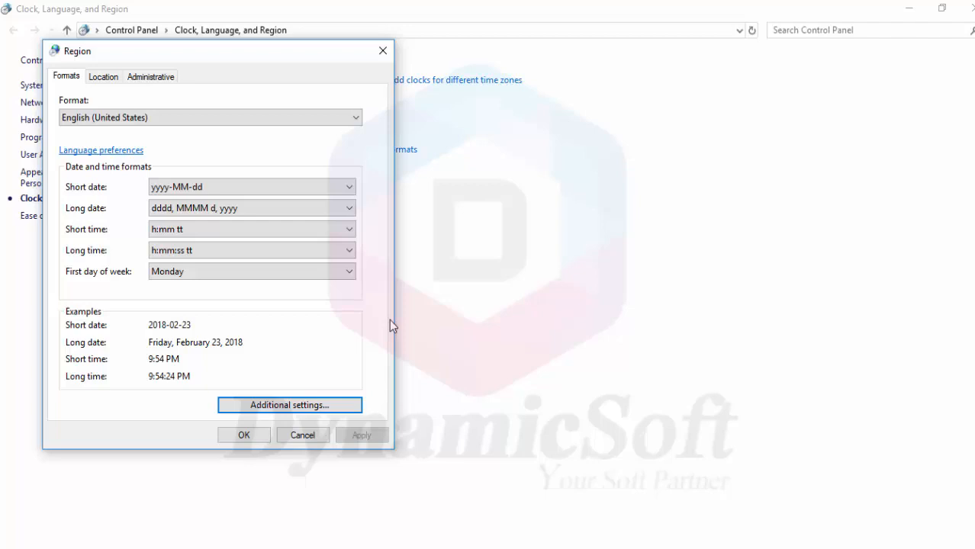
{"action": "mouse_move", "coordinate": [353, 370]}
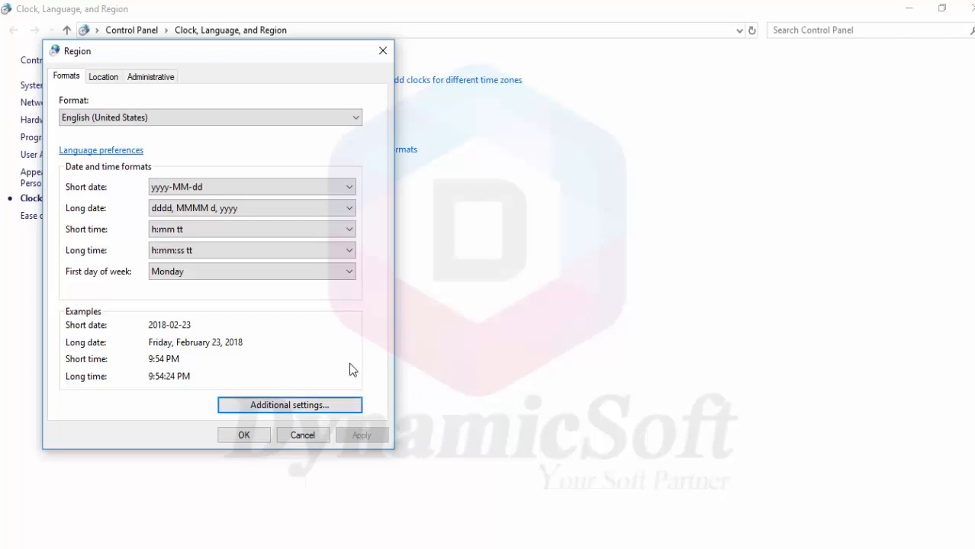
{"action": "mouse_move", "coordinate": [346, 361]}
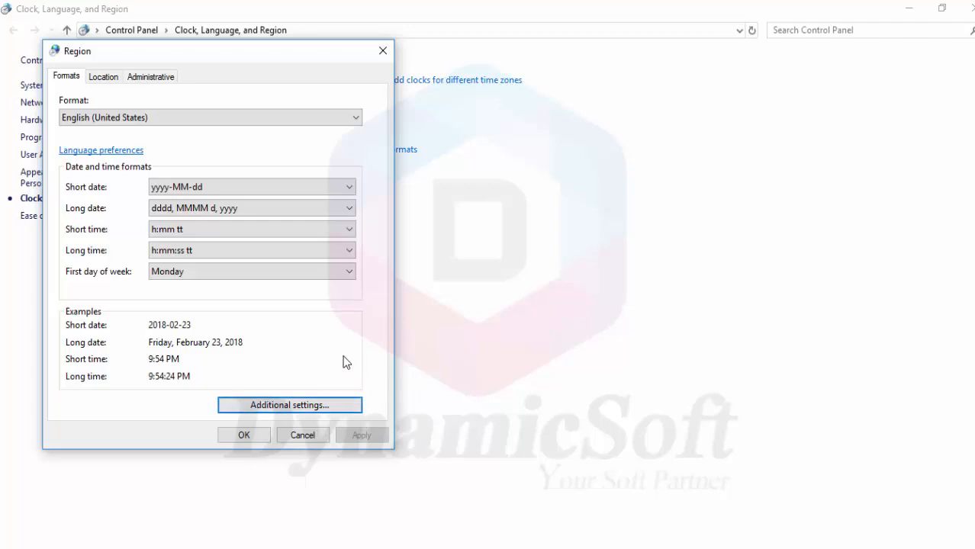
{"action": "left_click", "coordinate": [289, 405]}
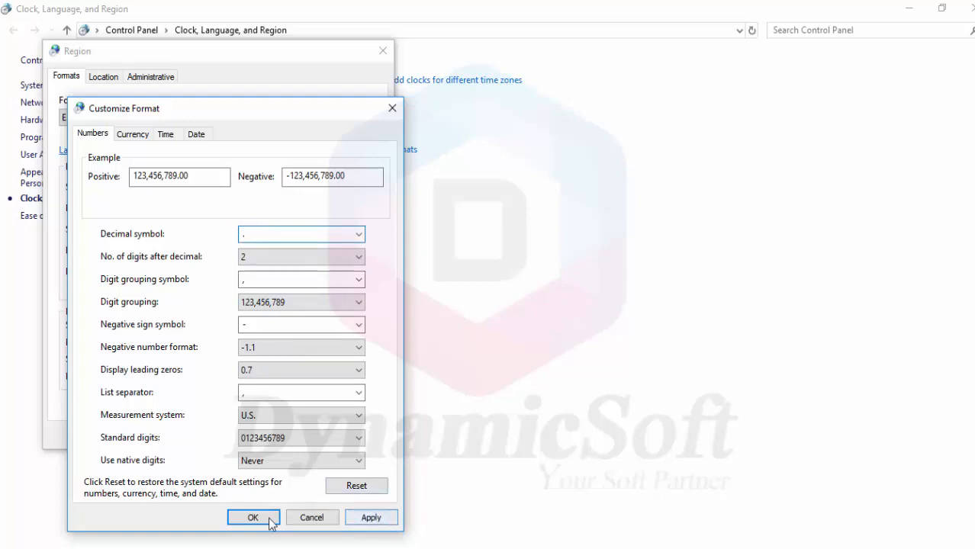
{"action": "left_click", "coordinate": [252, 517]}
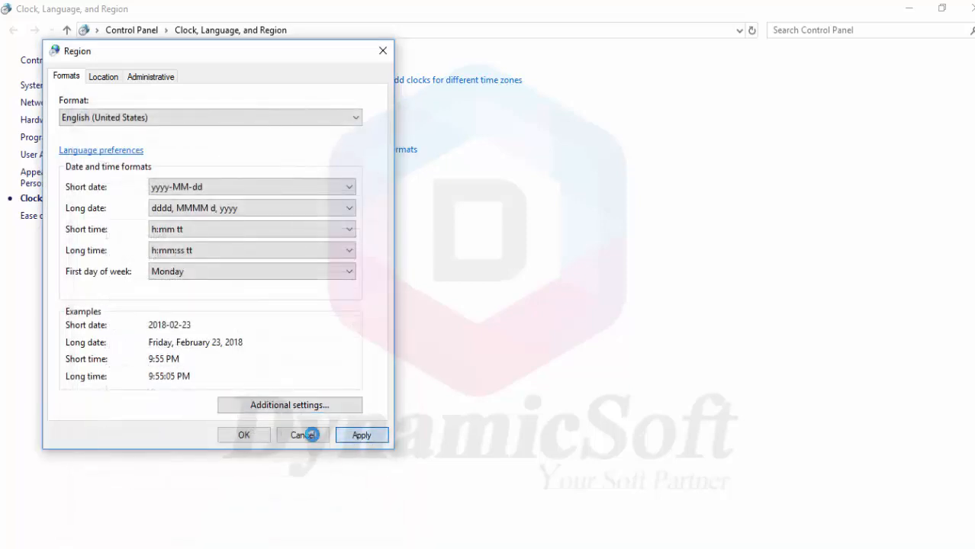
{"action": "left_click", "coordinate": [302, 435]}
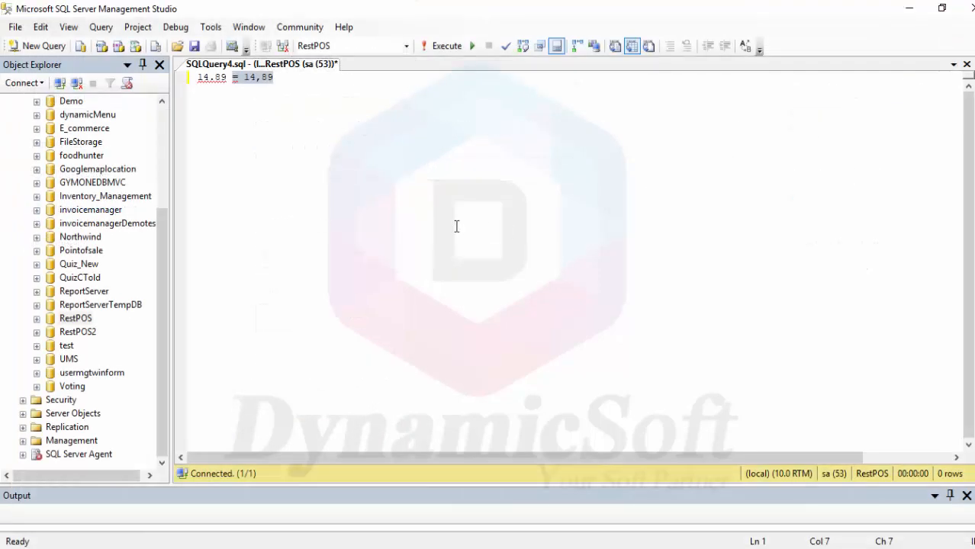
{"action": "mouse_move", "coordinate": [316, 125]}
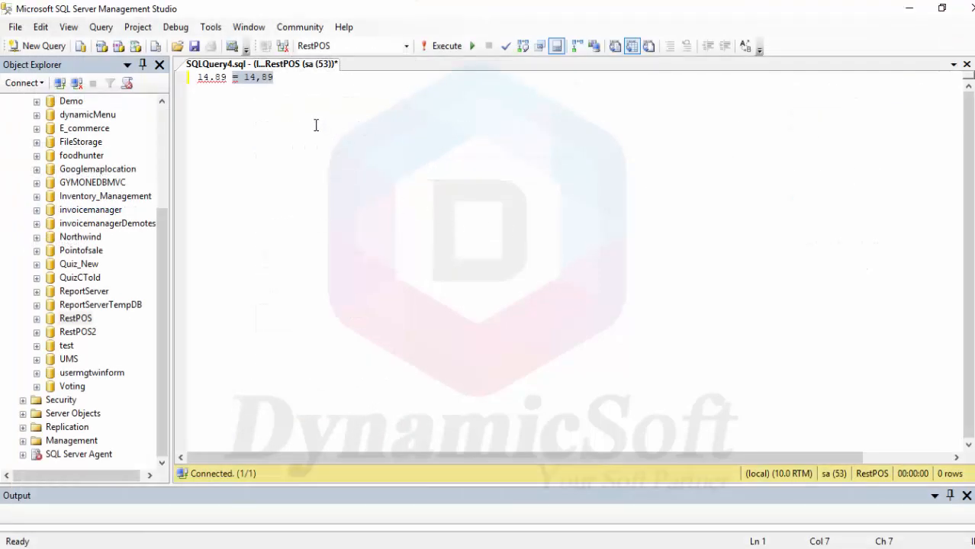
{"action": "mouse_move", "coordinate": [309, 105]}
{"action": "type", "text": "."}
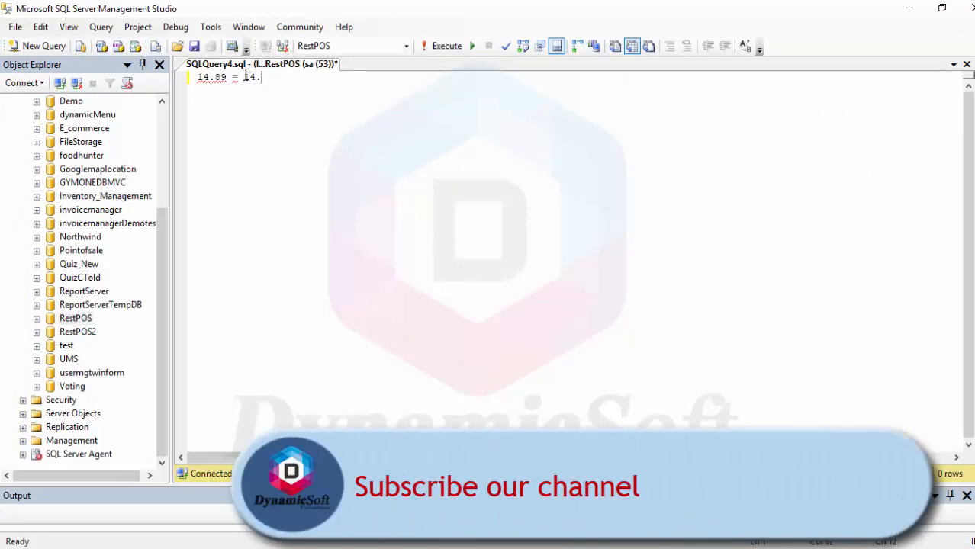
Retype the query's 14,89 value as 14.89 with a decimal point
{"action": "type", "text": "89"}
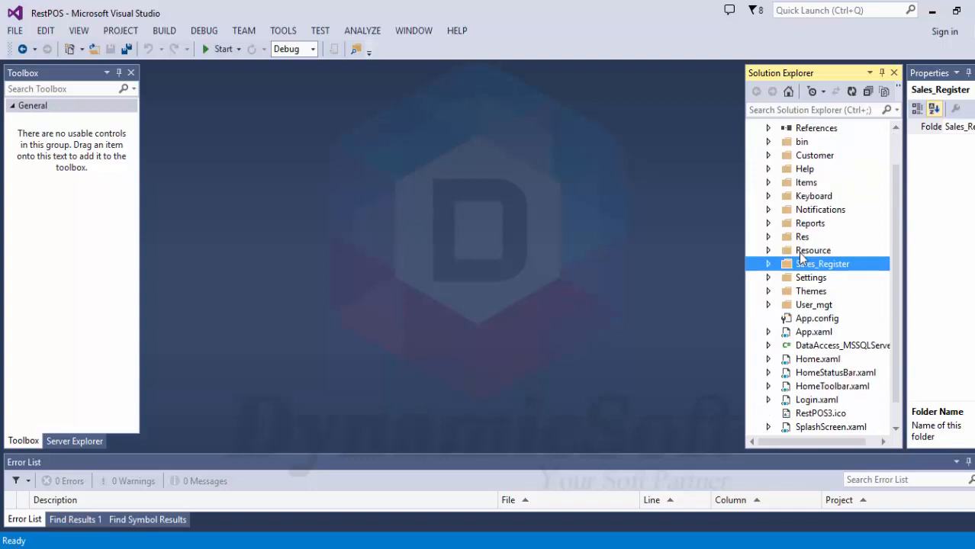
Open App.config to view the connection string, then bring up the bin folder's context menu
{"action": "scroll", "scroll_direction": "down", "scroll_amount": 3}
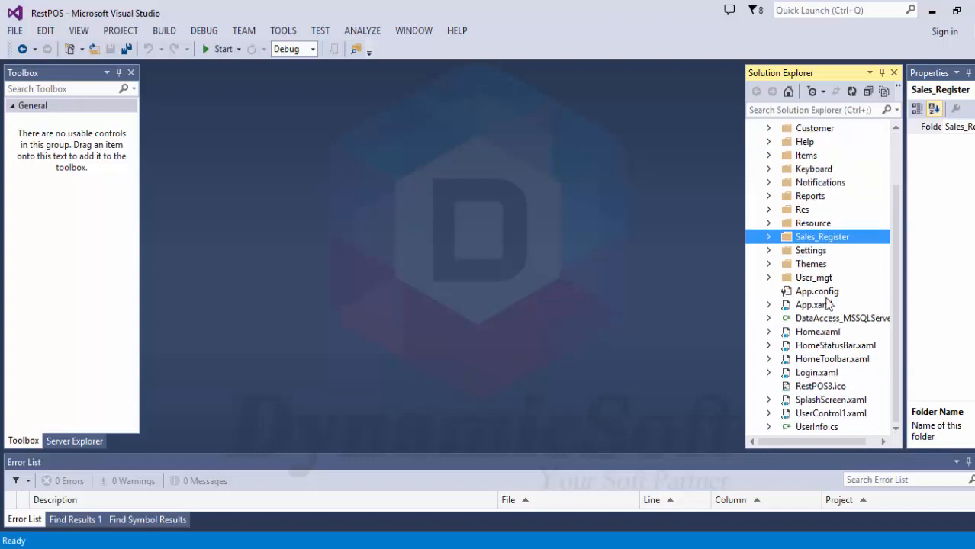
{"action": "double_click", "coordinate": [817, 290]}
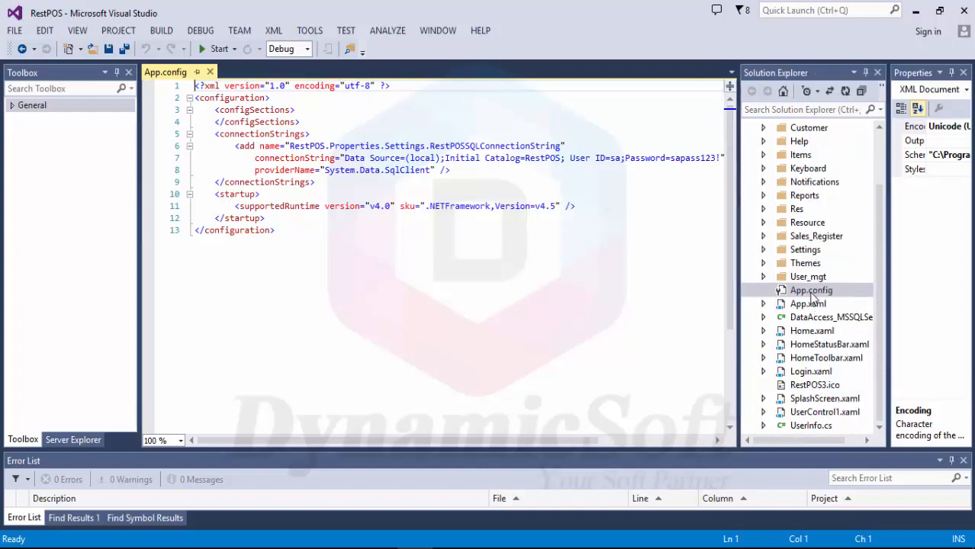
{"action": "scroll", "scroll_direction": "up", "scroll_amount": 3}
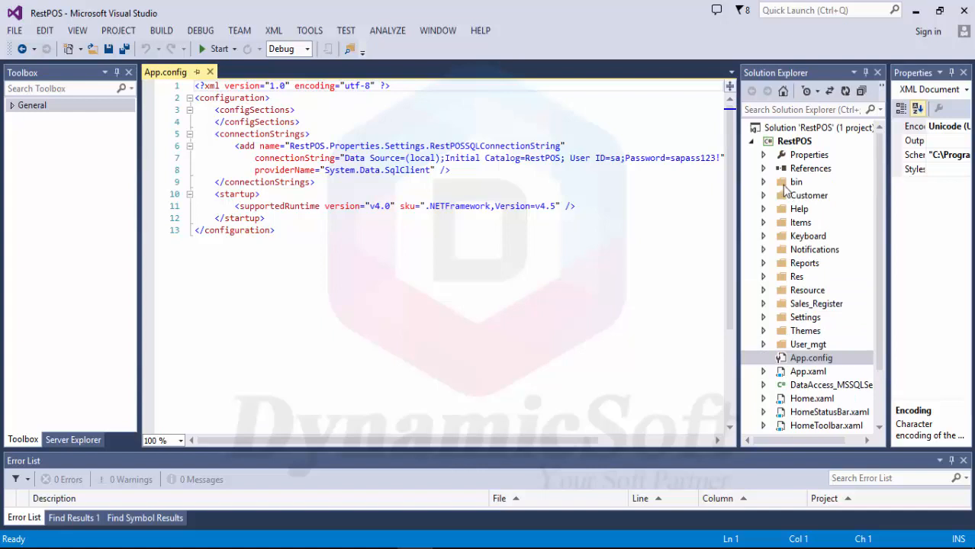
{"action": "right_click", "coordinate": [797, 181]}
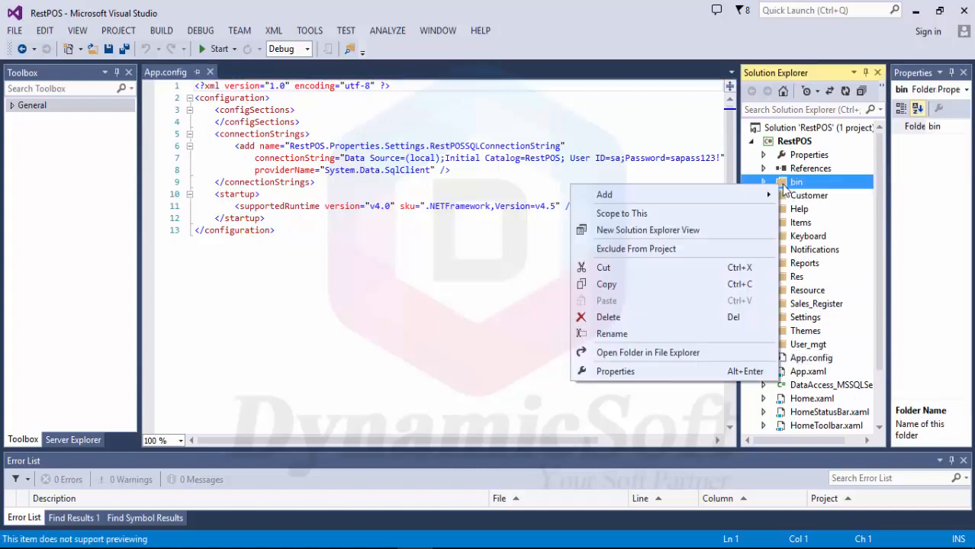
{"action": "mouse_move", "coordinate": [646, 352]}
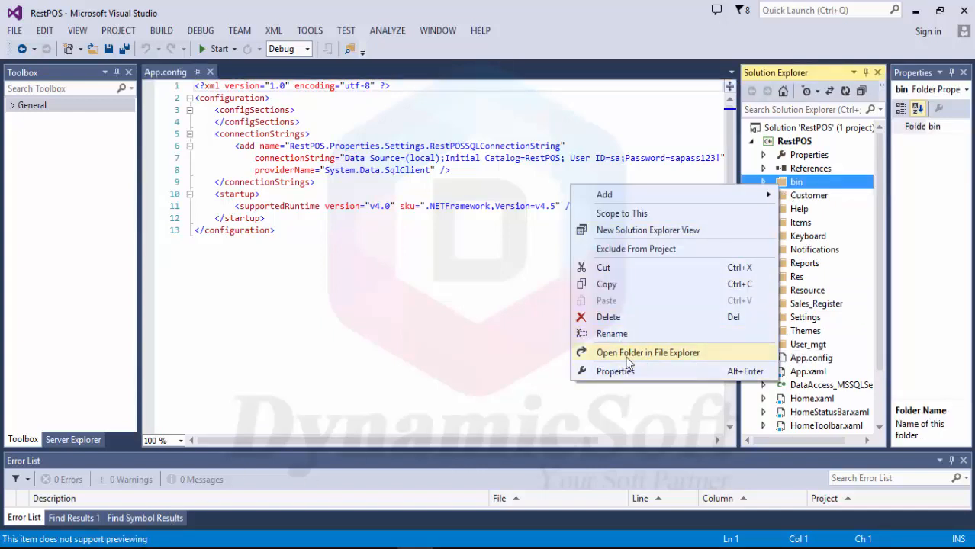
Navigate from RestPOS_MS_SQL through RestoPOS_Source_code and RestPOS into bin\Debug
{"action": "left_click", "coordinate": [647, 352]}
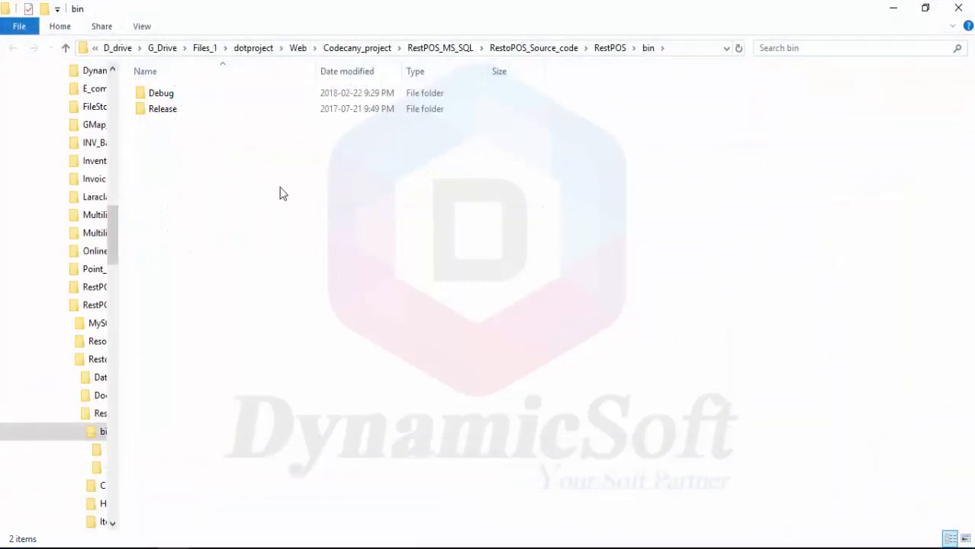
{"action": "left_click", "coordinate": [161, 92]}
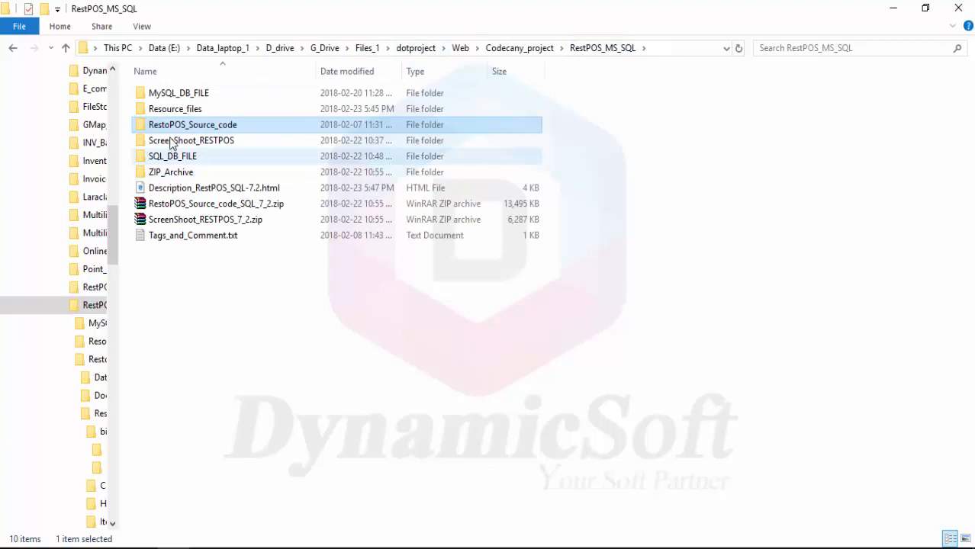
{"action": "double_click", "coordinate": [192, 124]}
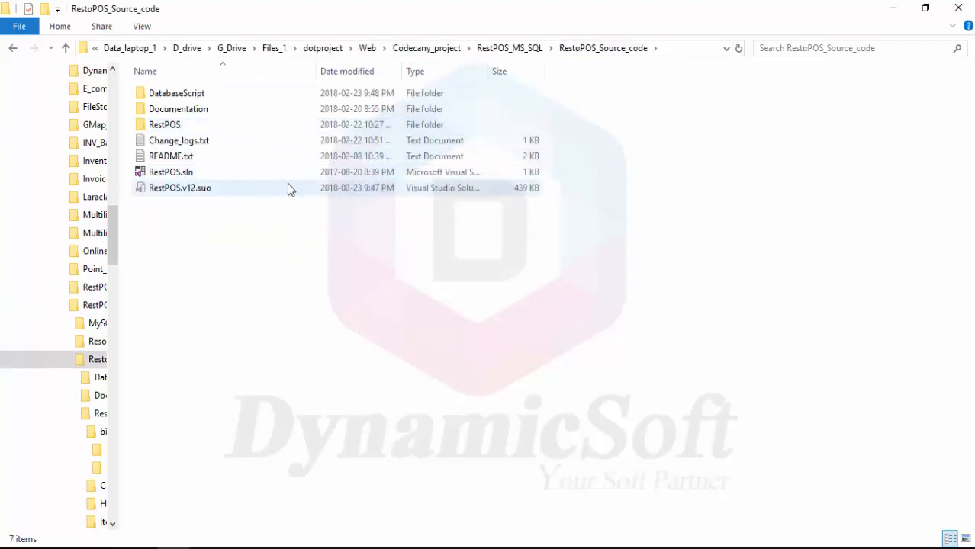
{"action": "left_click", "coordinate": [164, 124]}
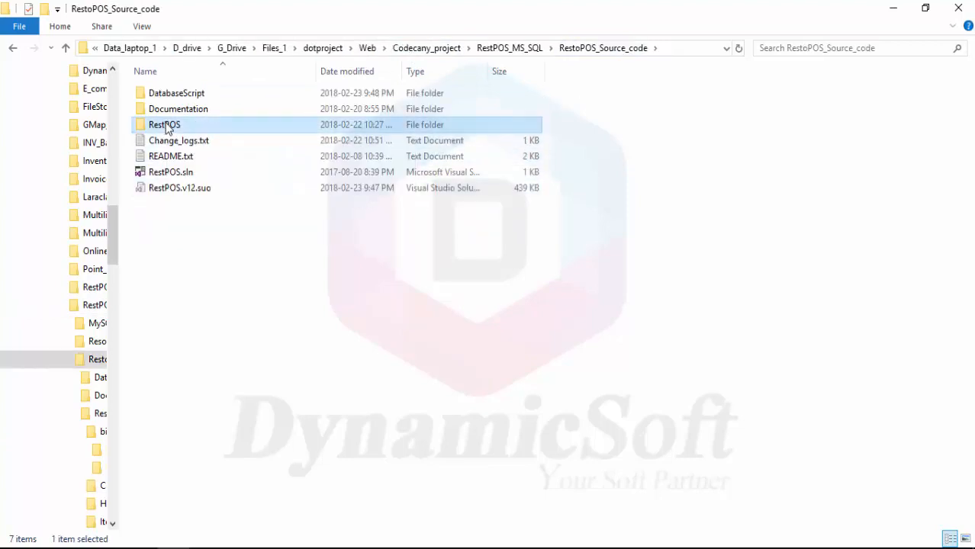
{"action": "double_click", "coordinate": [163, 125]}
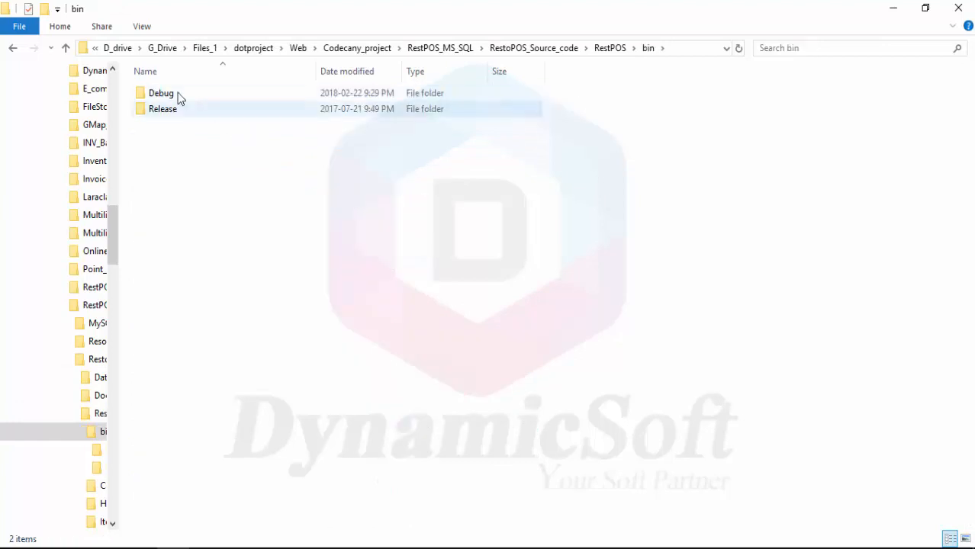
{"action": "double_click", "coordinate": [161, 92]}
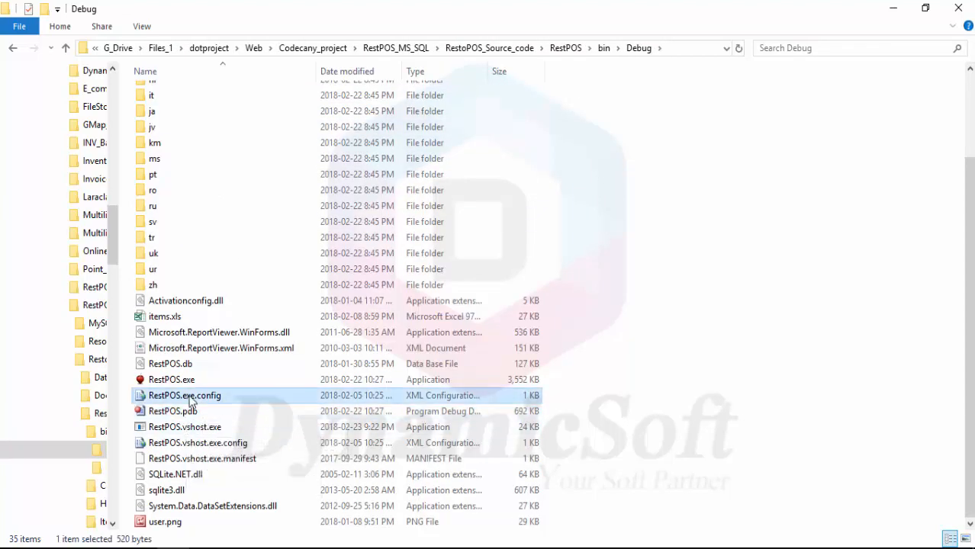
{"action": "double_click", "coordinate": [184, 395]}
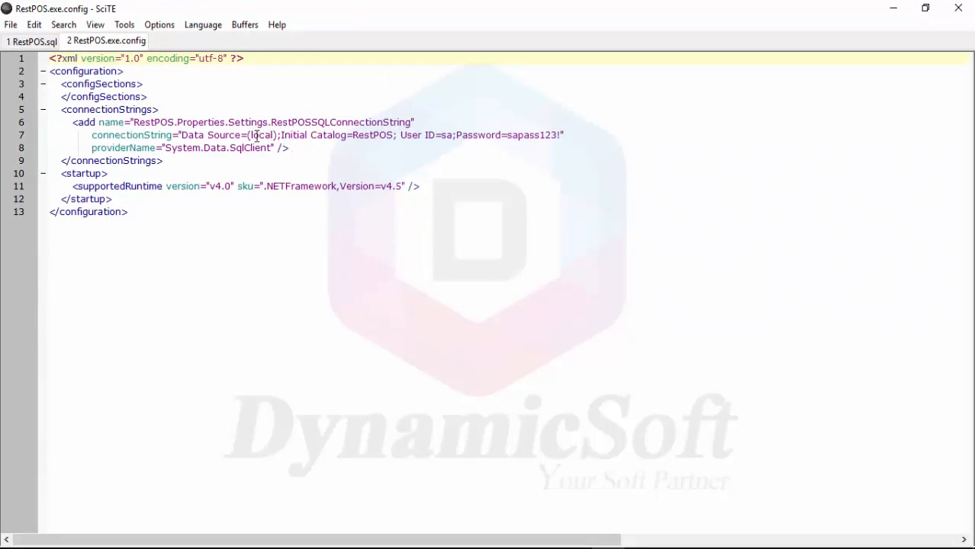
{"action": "left_click", "coordinate": [263, 135]}
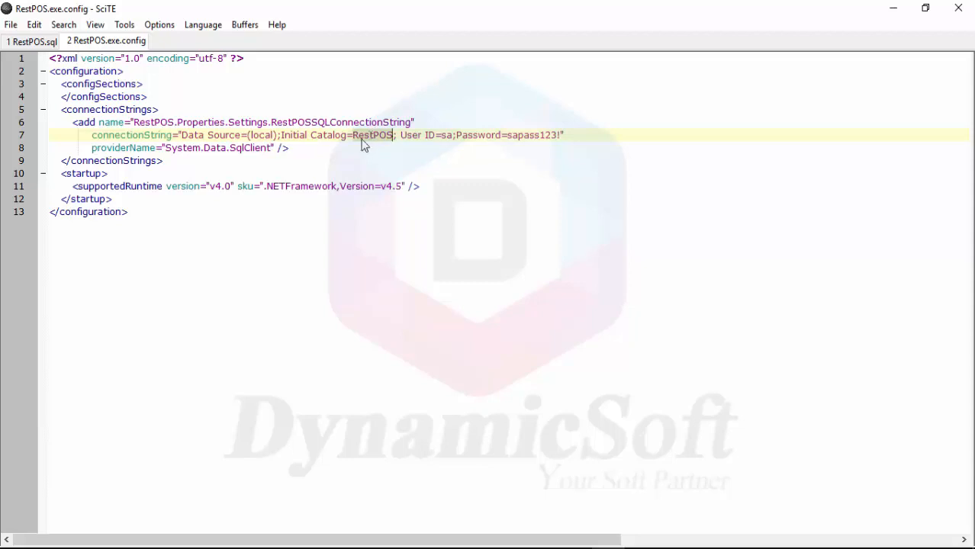
{"action": "mouse_move", "coordinate": [374, 141]}
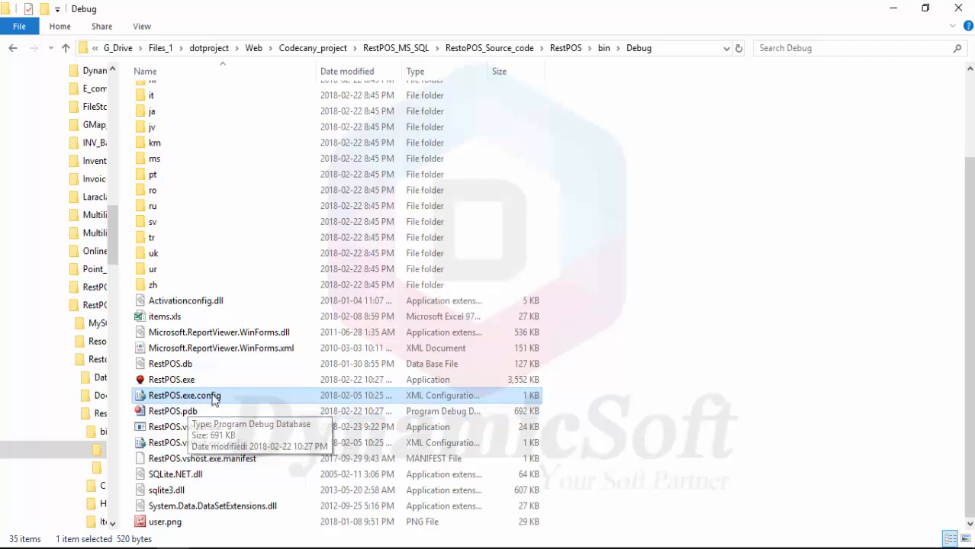
Append ffff to the Data Source, build the solution, then undo back to (local)
{"action": "double_click", "coordinate": [184, 395]}
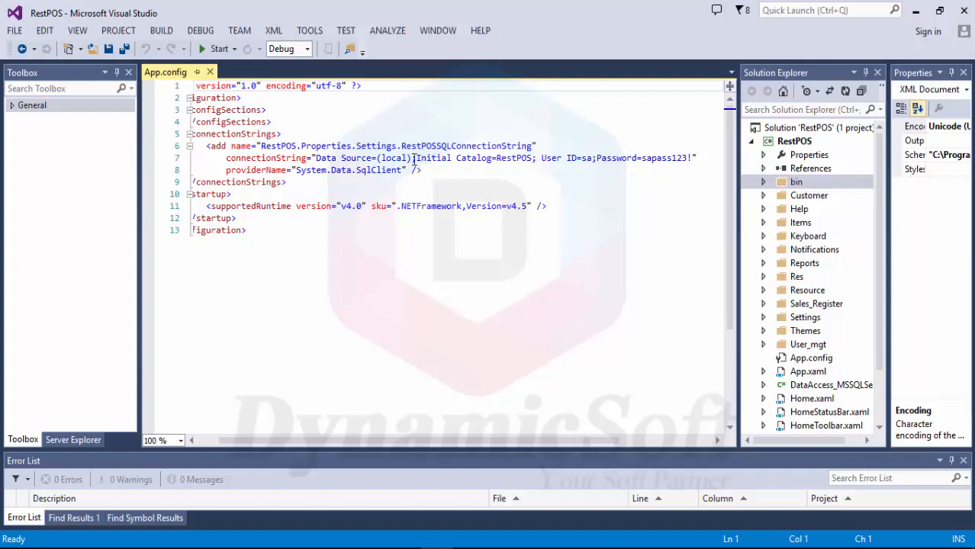
{"action": "type", "text": "ffff"}
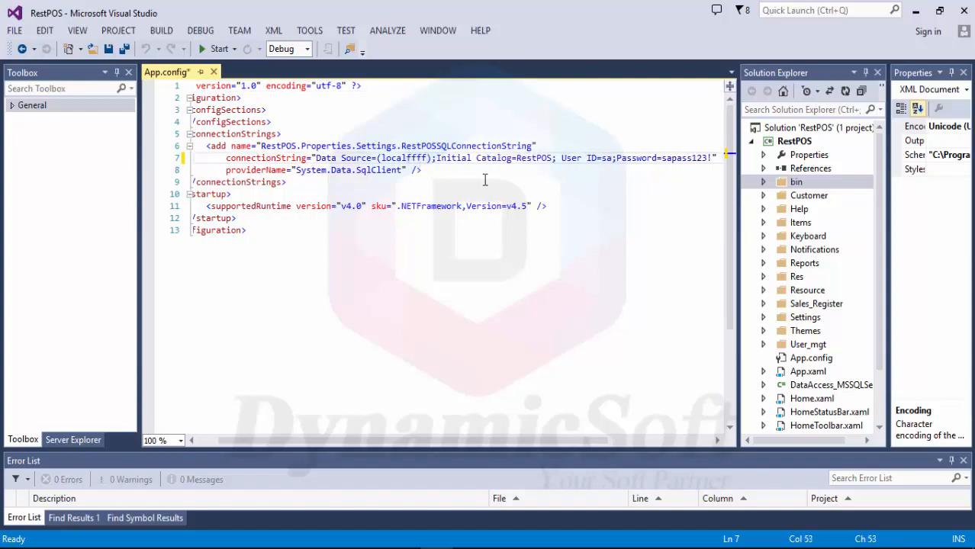
{"action": "left_click", "coordinate": [161, 30]}
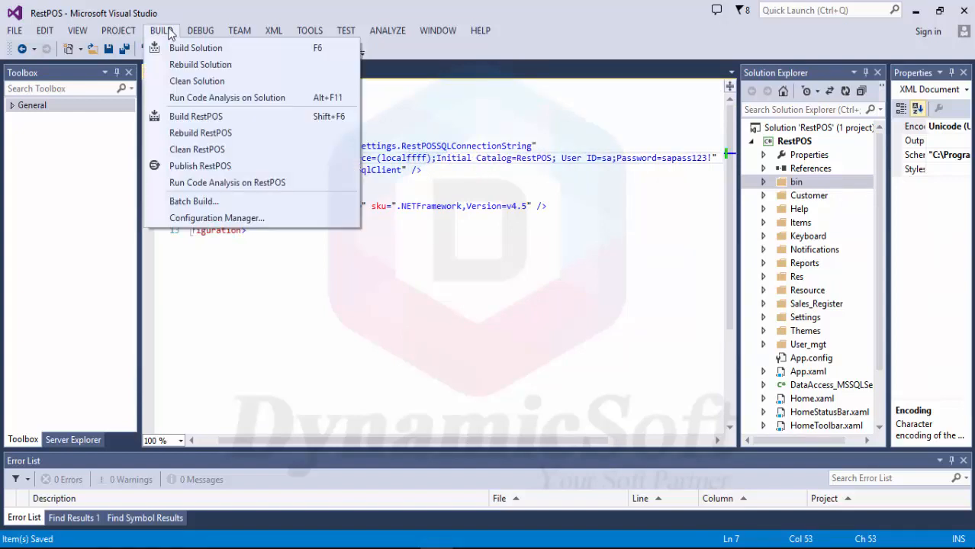
{"action": "left_click", "coordinate": [195, 47]}
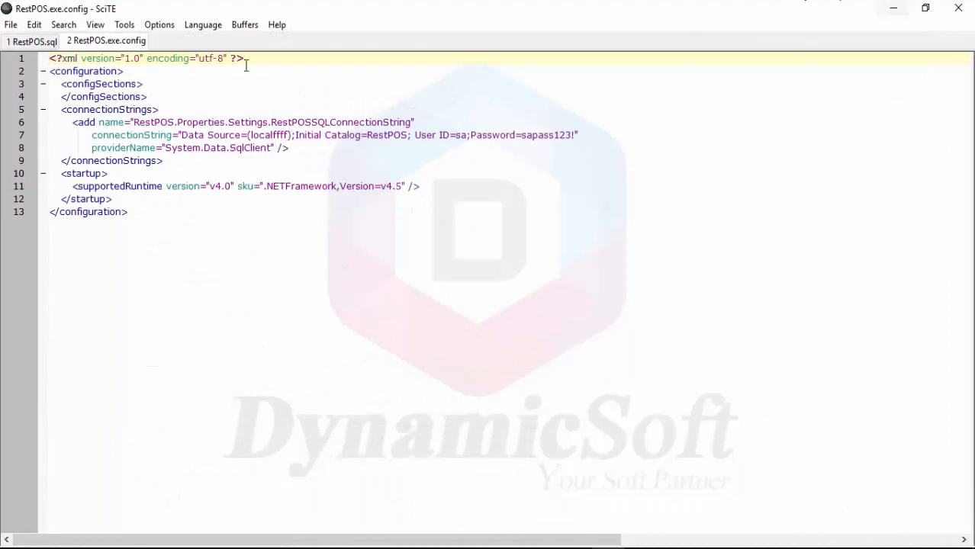
{"action": "left_click", "coordinate": [31, 42]}
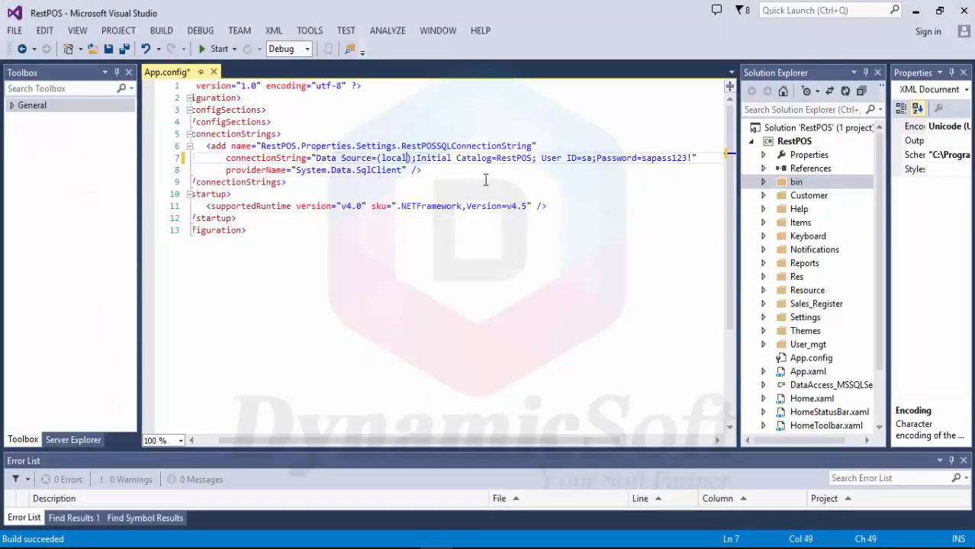
Save App.config and try 127.0.0.1 in place of local as the Data Source
{"action": "key", "text": "ctrl+s"}
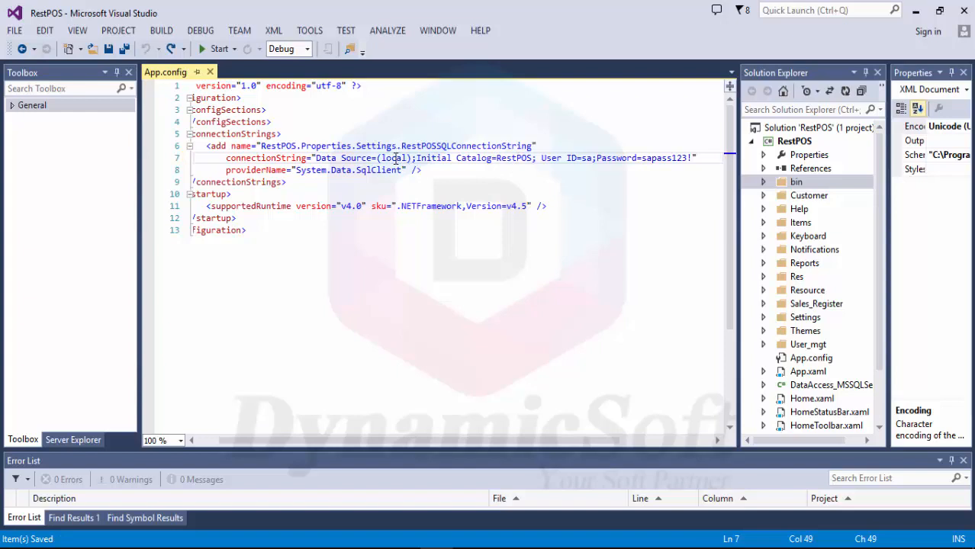
{"action": "double_click", "coordinate": [394, 157]}
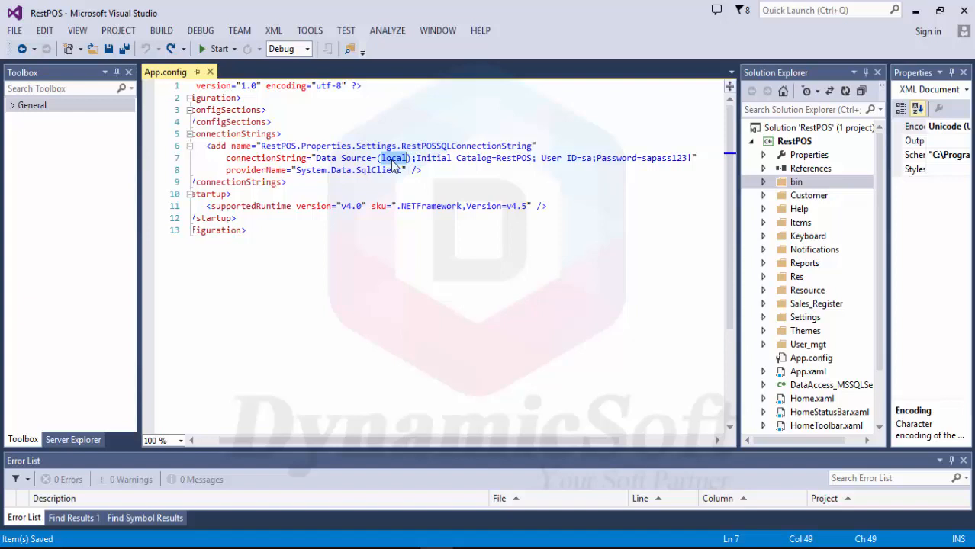
{"action": "type", "text": "1"}
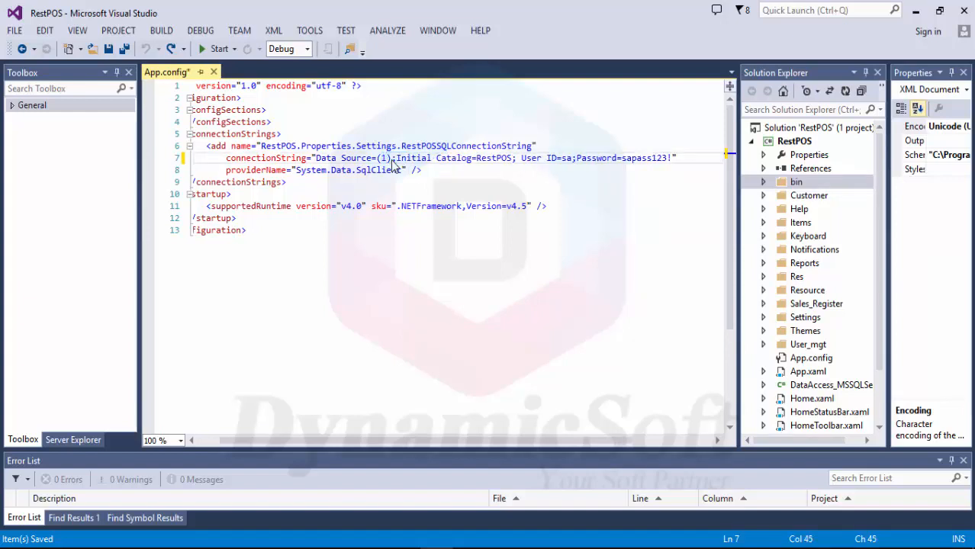
{"action": "type", "text": "2"}
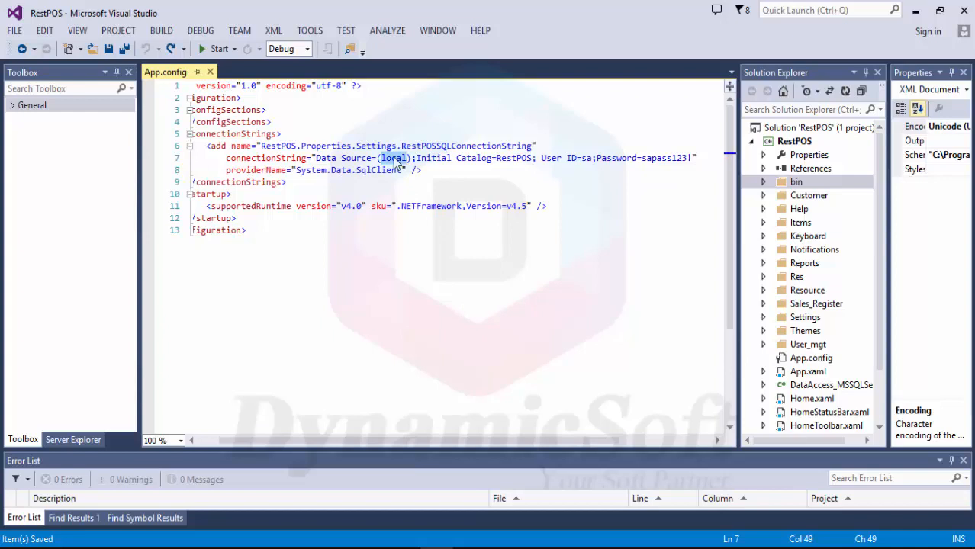
{"action": "type", "text": "127.0.0.1"}
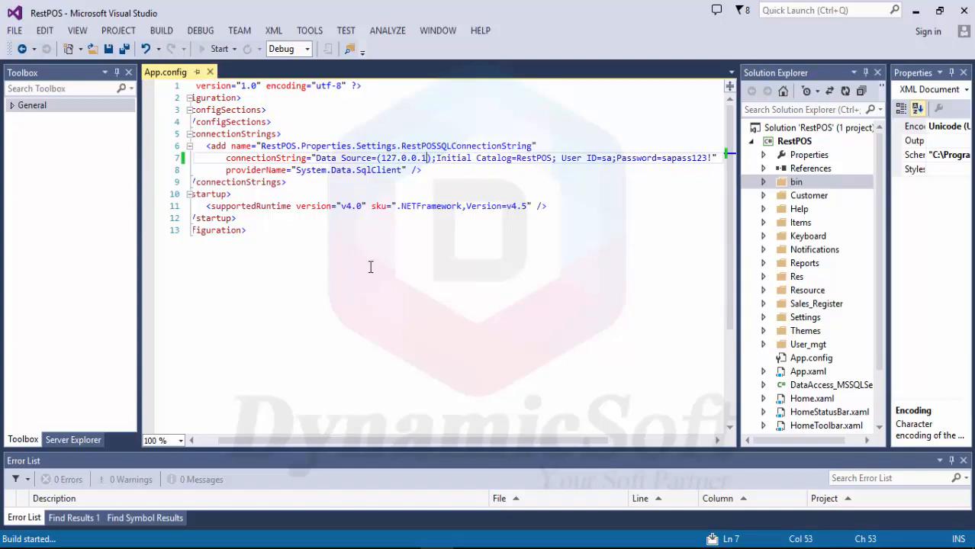
Revert the Data Source to (local), save App.config, and start RestPOS
{"action": "left_click", "coordinate": [218, 48]}
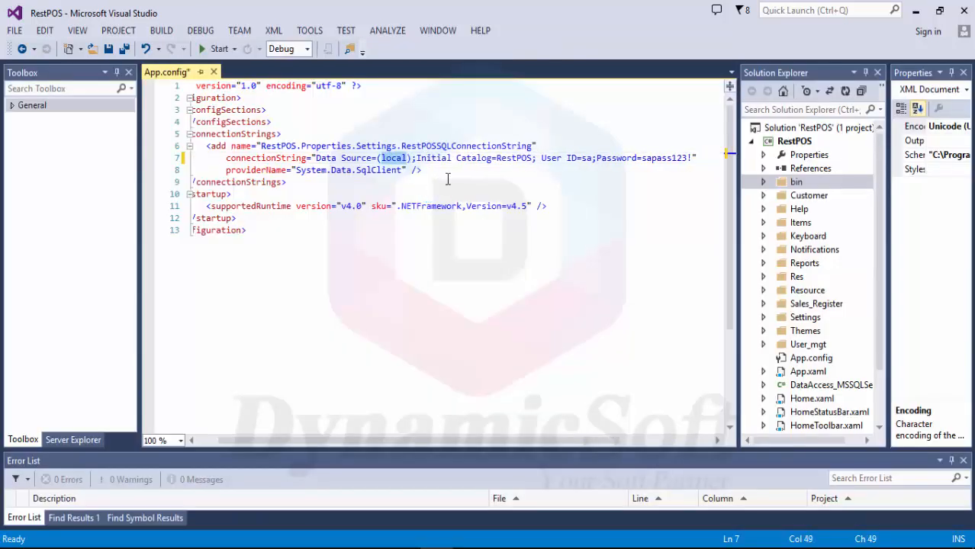
{"action": "key", "text": "ctrl+s"}
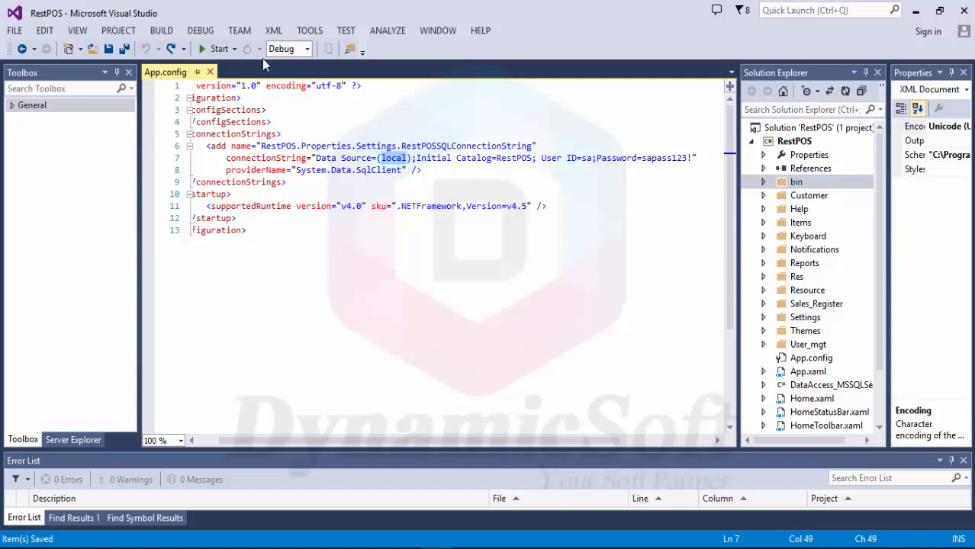
{"action": "left_click", "coordinate": [219, 49]}
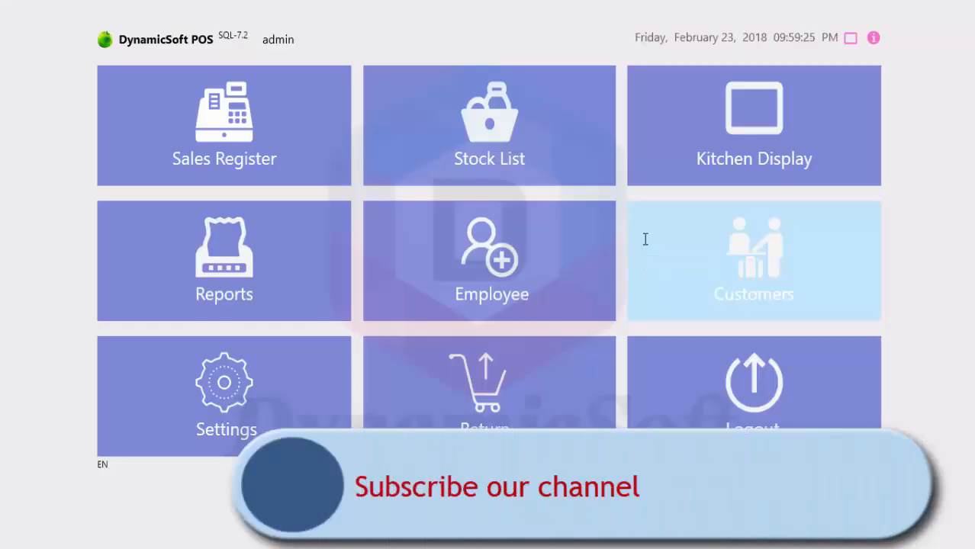
{"action": "mouse_move", "coordinate": [819, 81]}
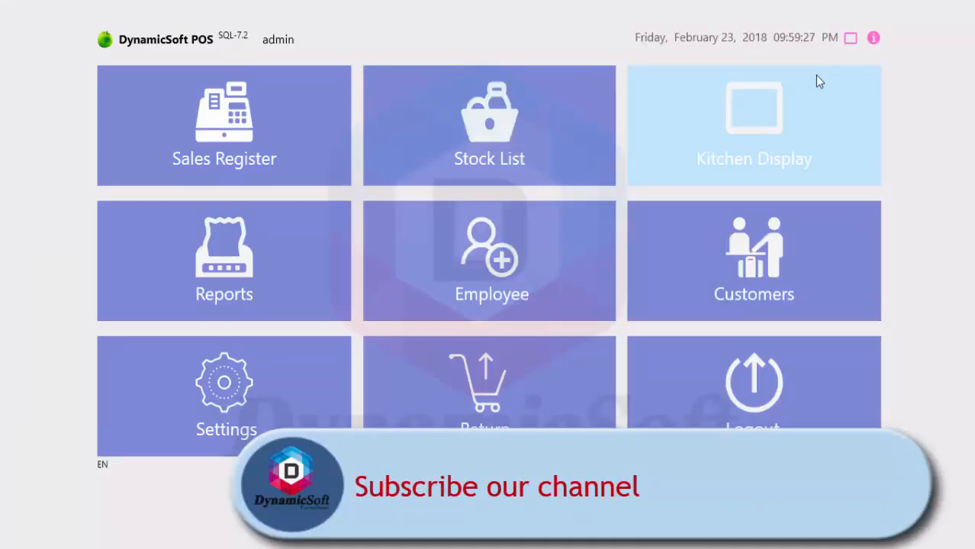
Mark Salmon_Teriyaki and Chicken_Bhona ready on Kitchen Display, dismiss the message, return home
{"action": "left_click", "coordinate": [753, 125]}
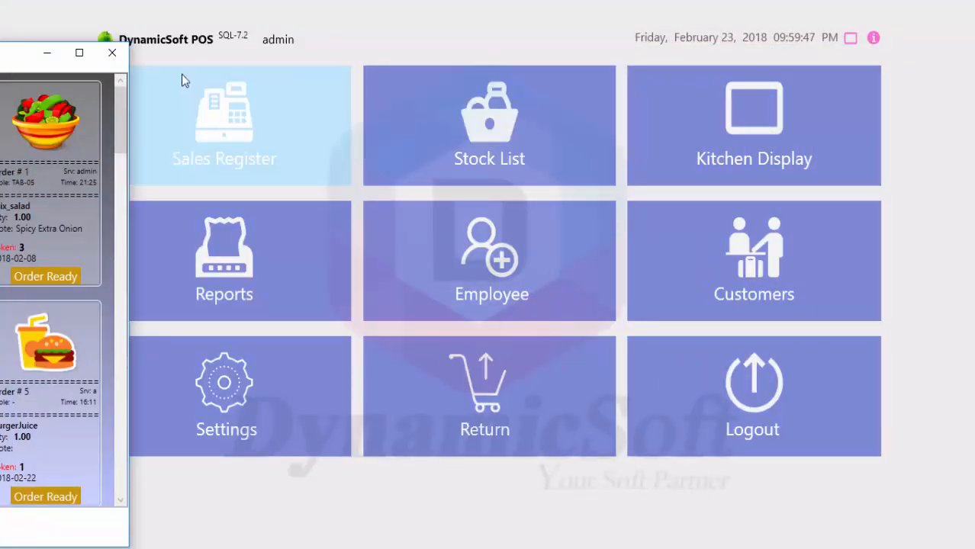
{"action": "left_click", "coordinate": [753, 125]}
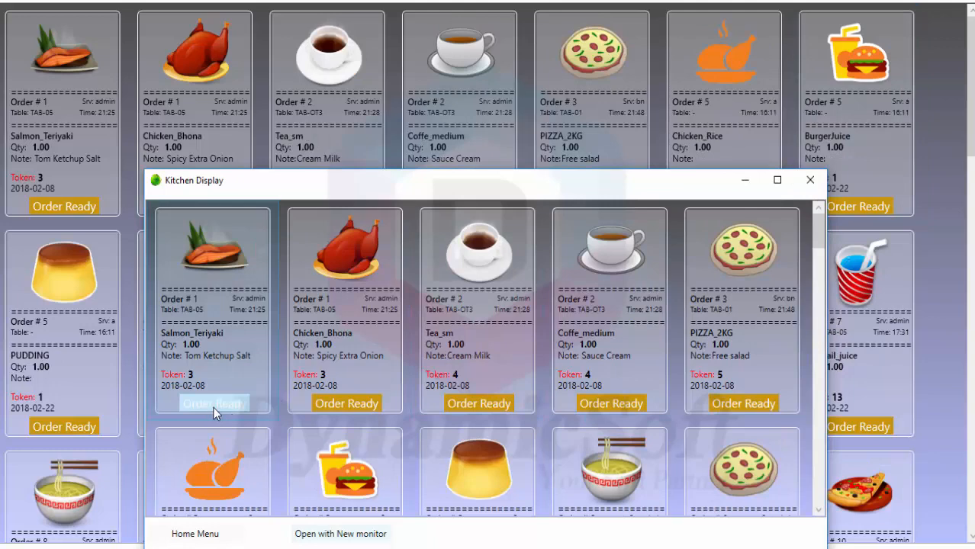
{"action": "left_click", "coordinate": [214, 403]}
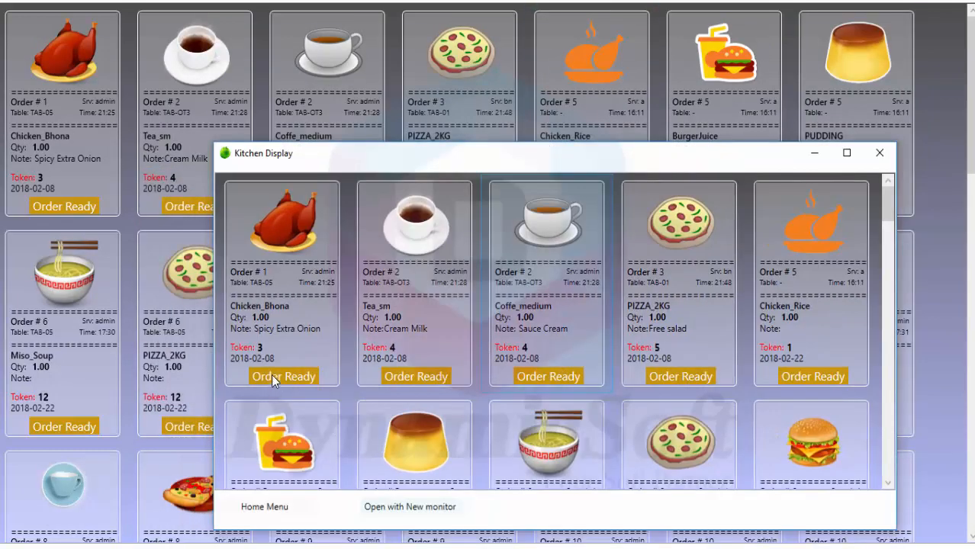
{"action": "left_click", "coordinate": [283, 376]}
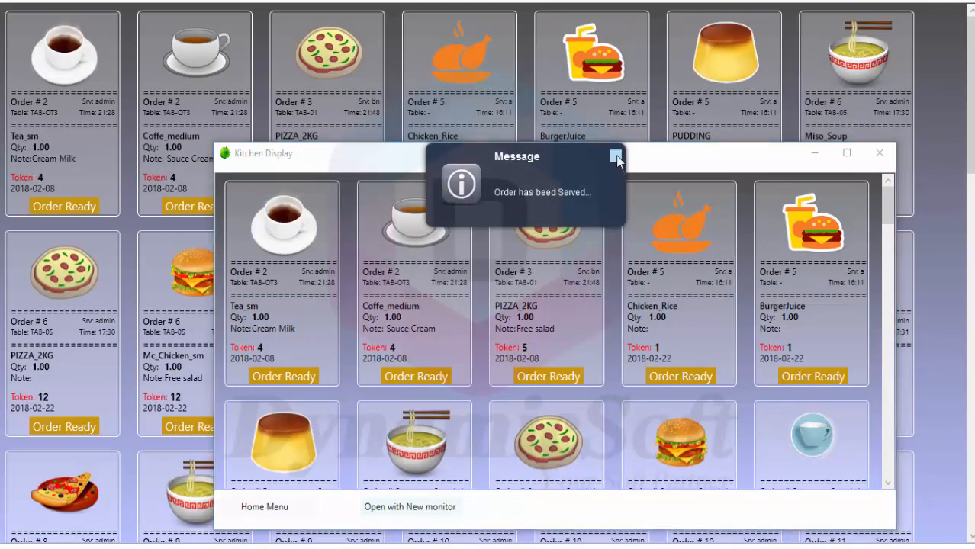
{"action": "left_click", "coordinate": [617, 157]}
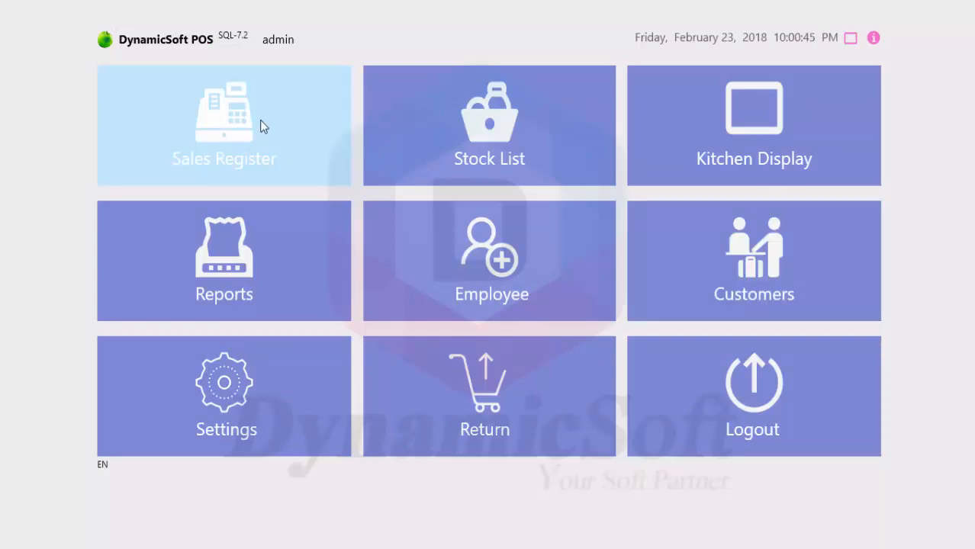
{"action": "left_click", "coordinate": [752, 395]}
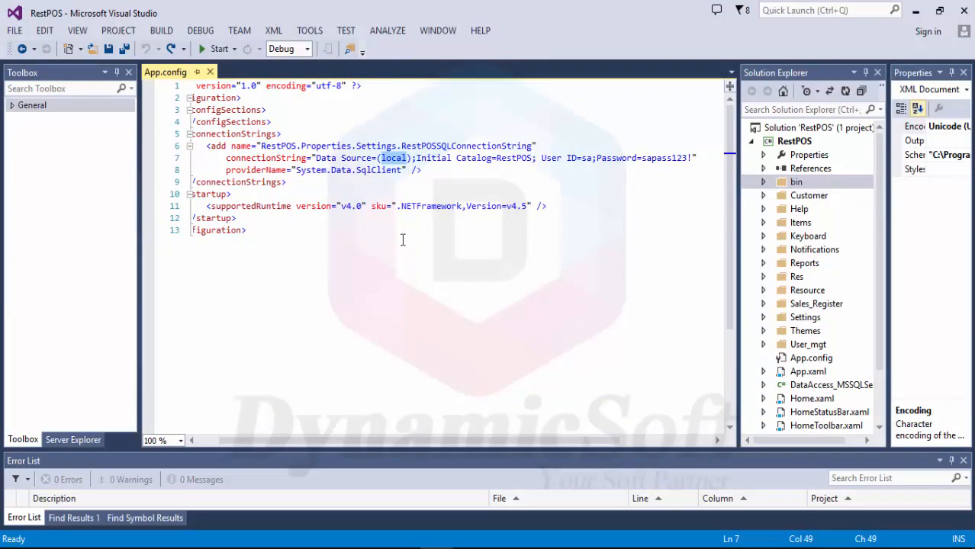
{"action": "mouse_move", "coordinate": [454, 315]}
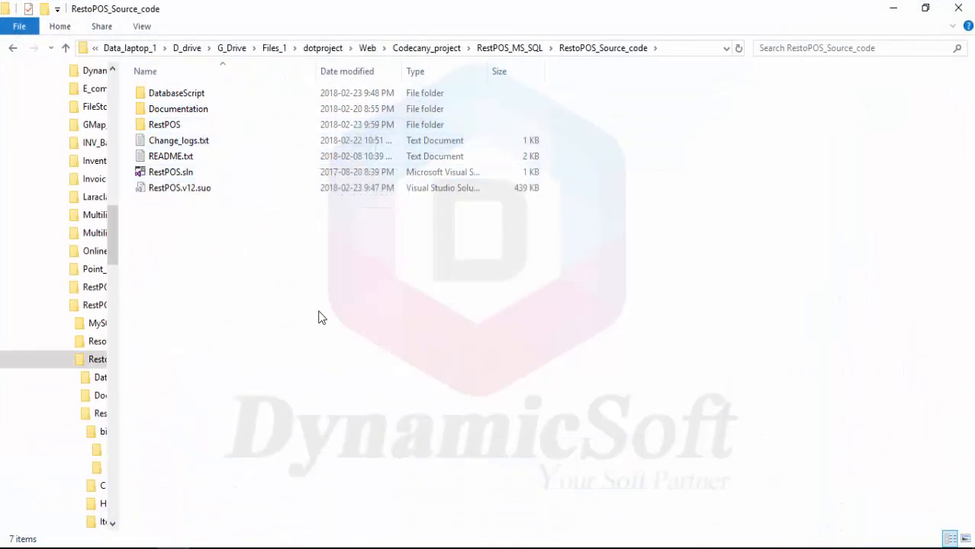
{"action": "mouse_move", "coordinate": [304, 297]}
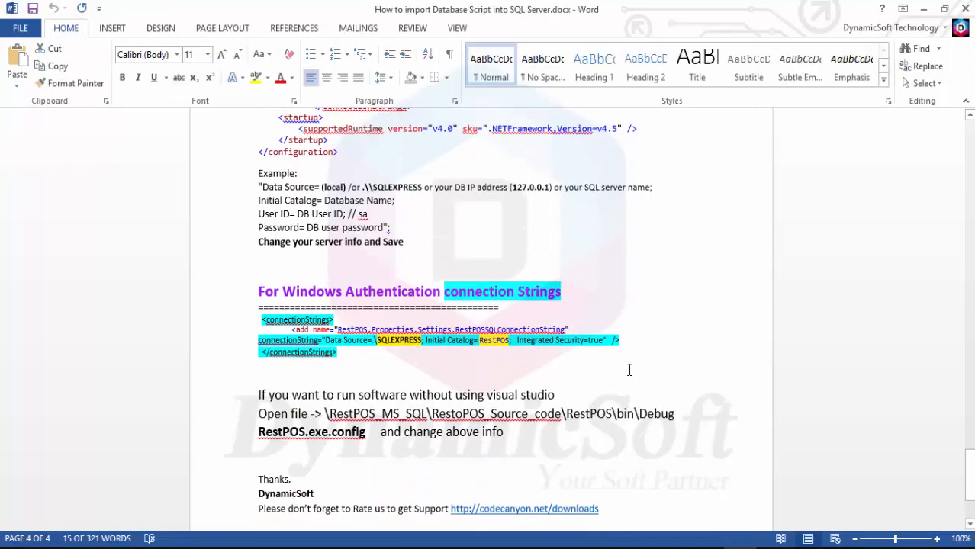
Scroll the Word guide down to the Windows Authentication connection string
{"action": "scroll", "scroll_direction": "down", "scroll_amount": 3}
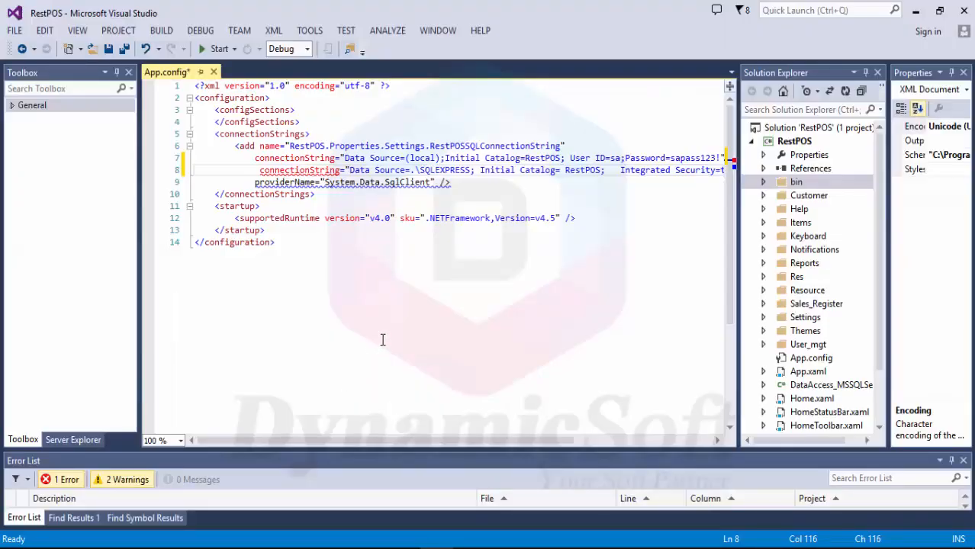
Keep only the .\SQLEXPRESS Integrated Security connection string, then save, build and run RestPOS
{"action": "scroll", "scroll_direction": "right", "scroll_amount": 3}
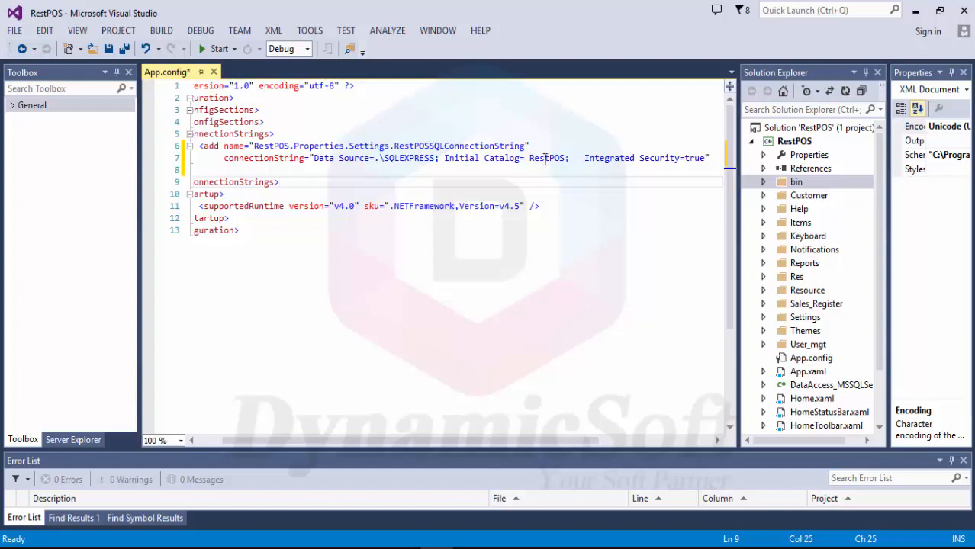
{"action": "mouse_move", "coordinate": [546, 158]}
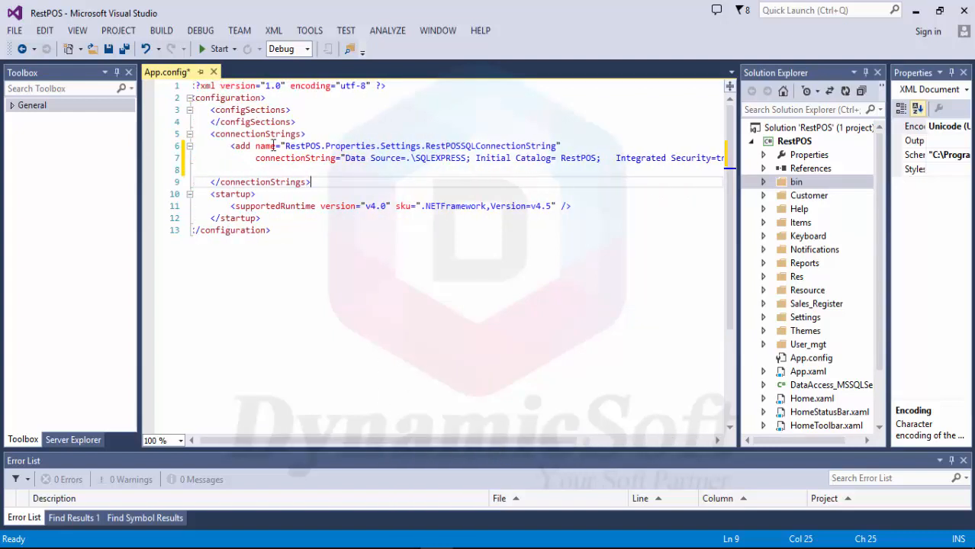
{"action": "left_click", "coordinate": [218, 48]}
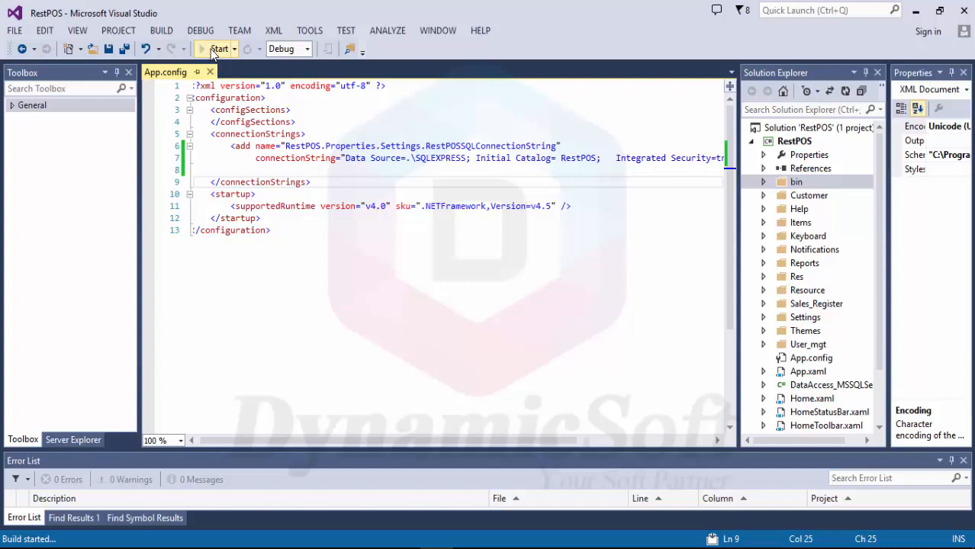
Start RestPOS from Visual Studio and enter admin as the login user name
{"action": "left_click", "coordinate": [219, 48]}
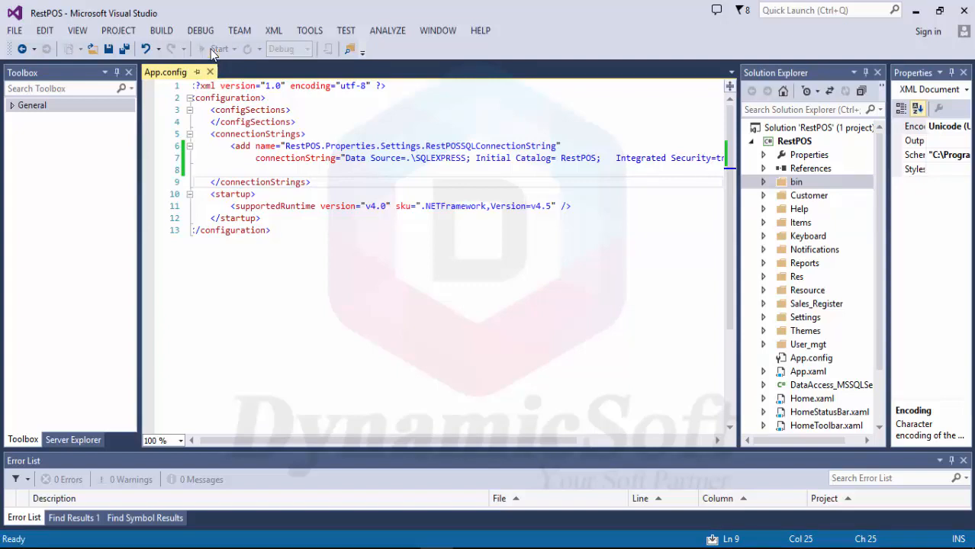
{"action": "left_click", "coordinate": [219, 48]}
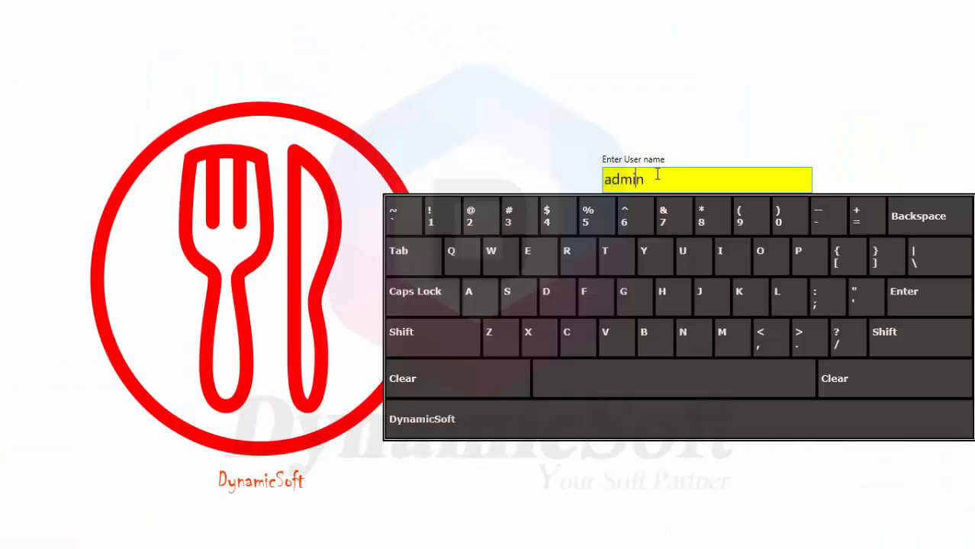